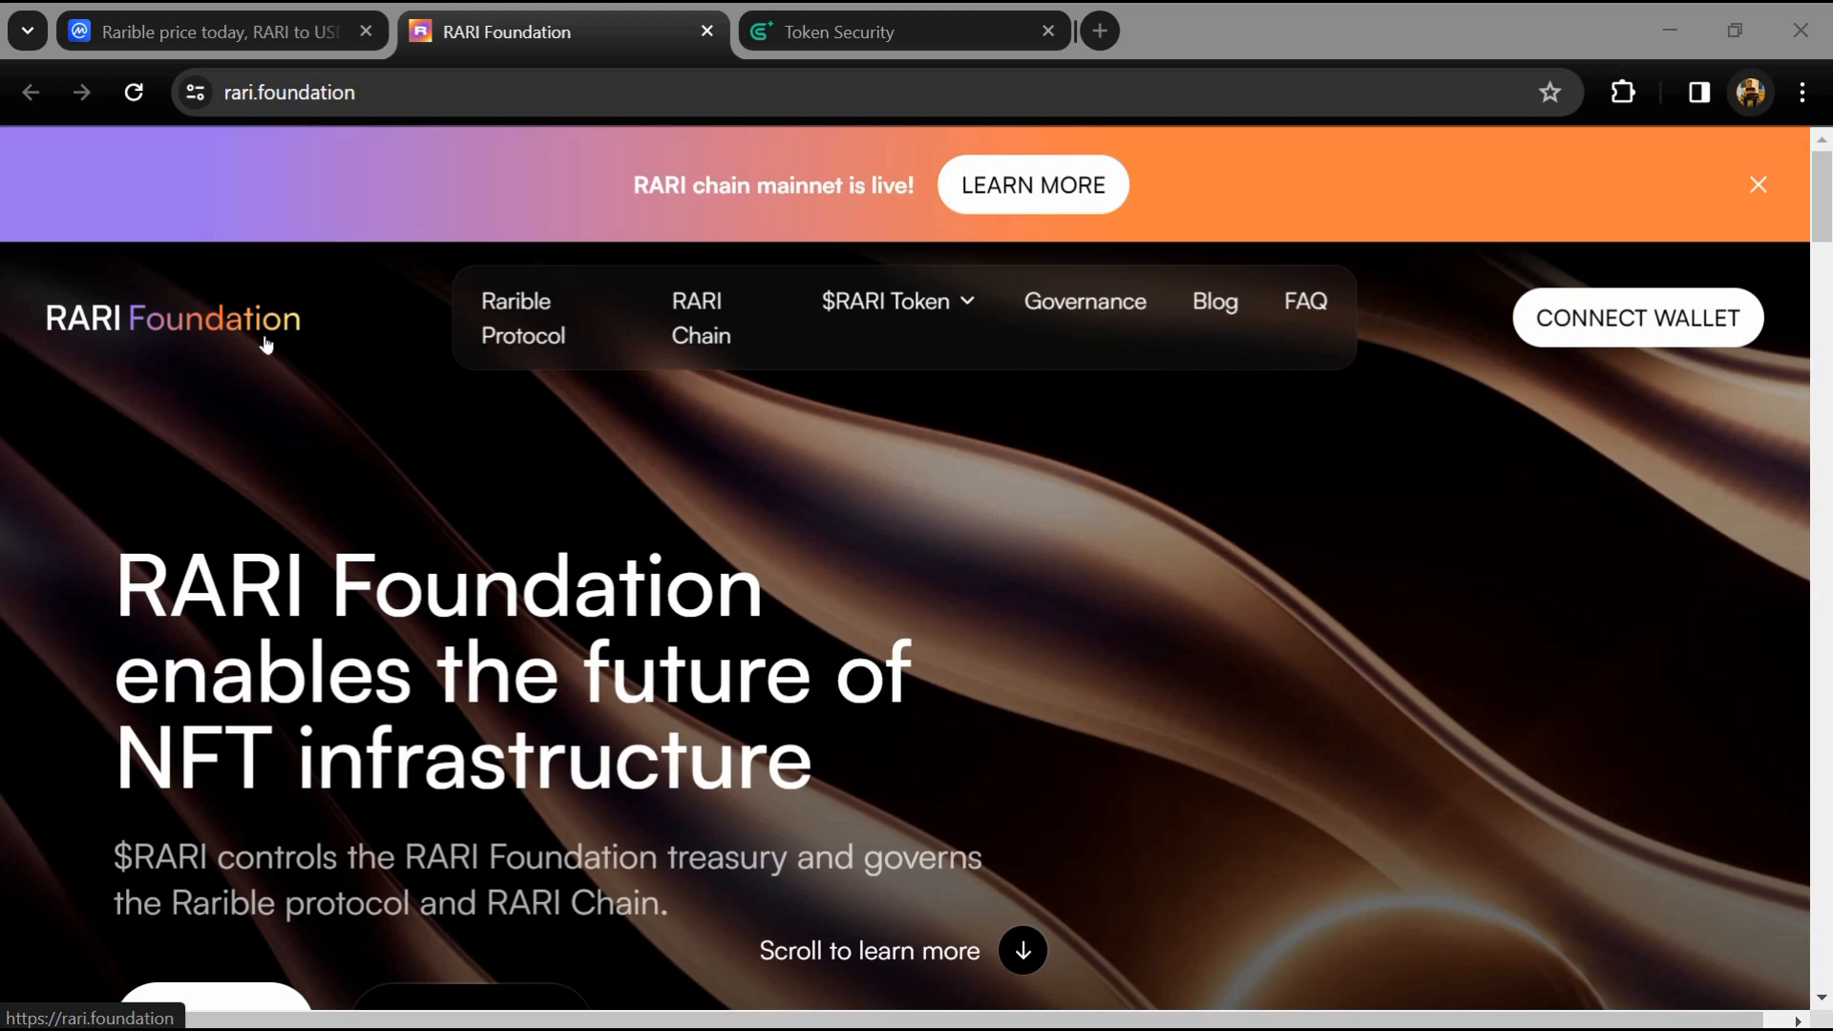
# Step: Scroll down through the GoPlus Security page to survey its content
pyautogui.scroll(-3)
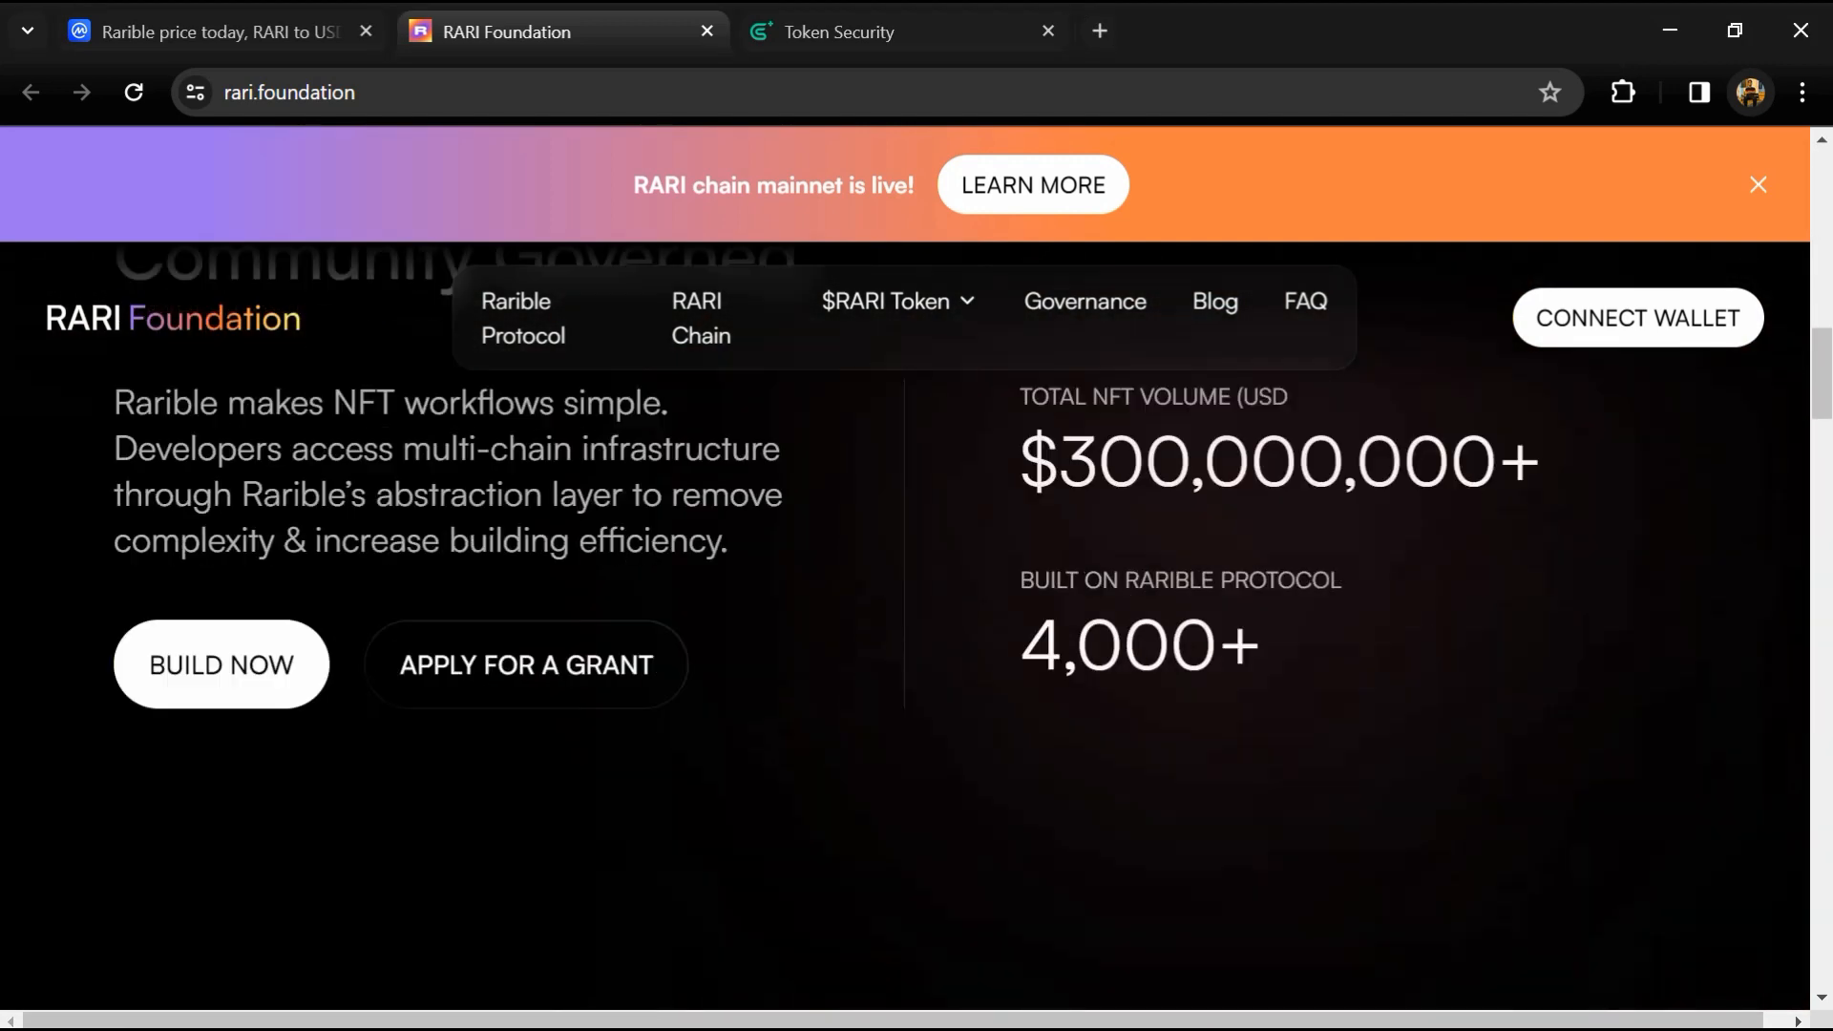
pyautogui.scroll(-3)
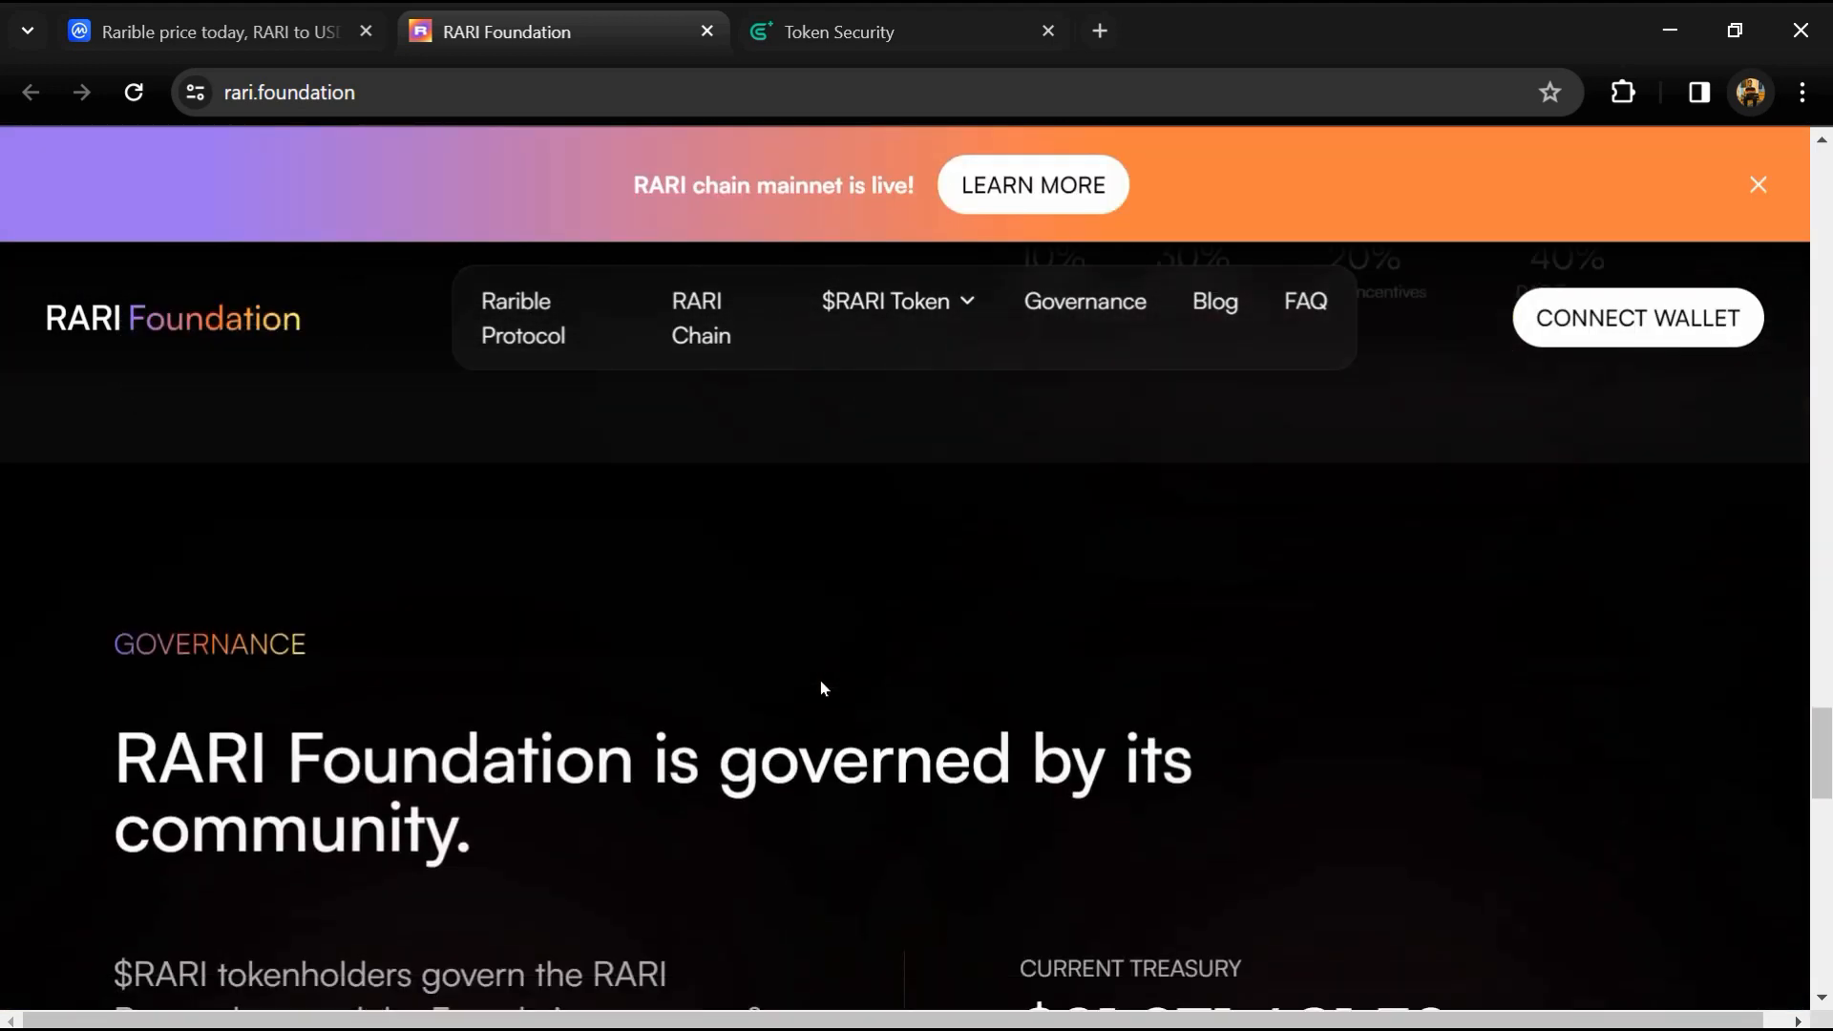
pyautogui.scroll(-3)
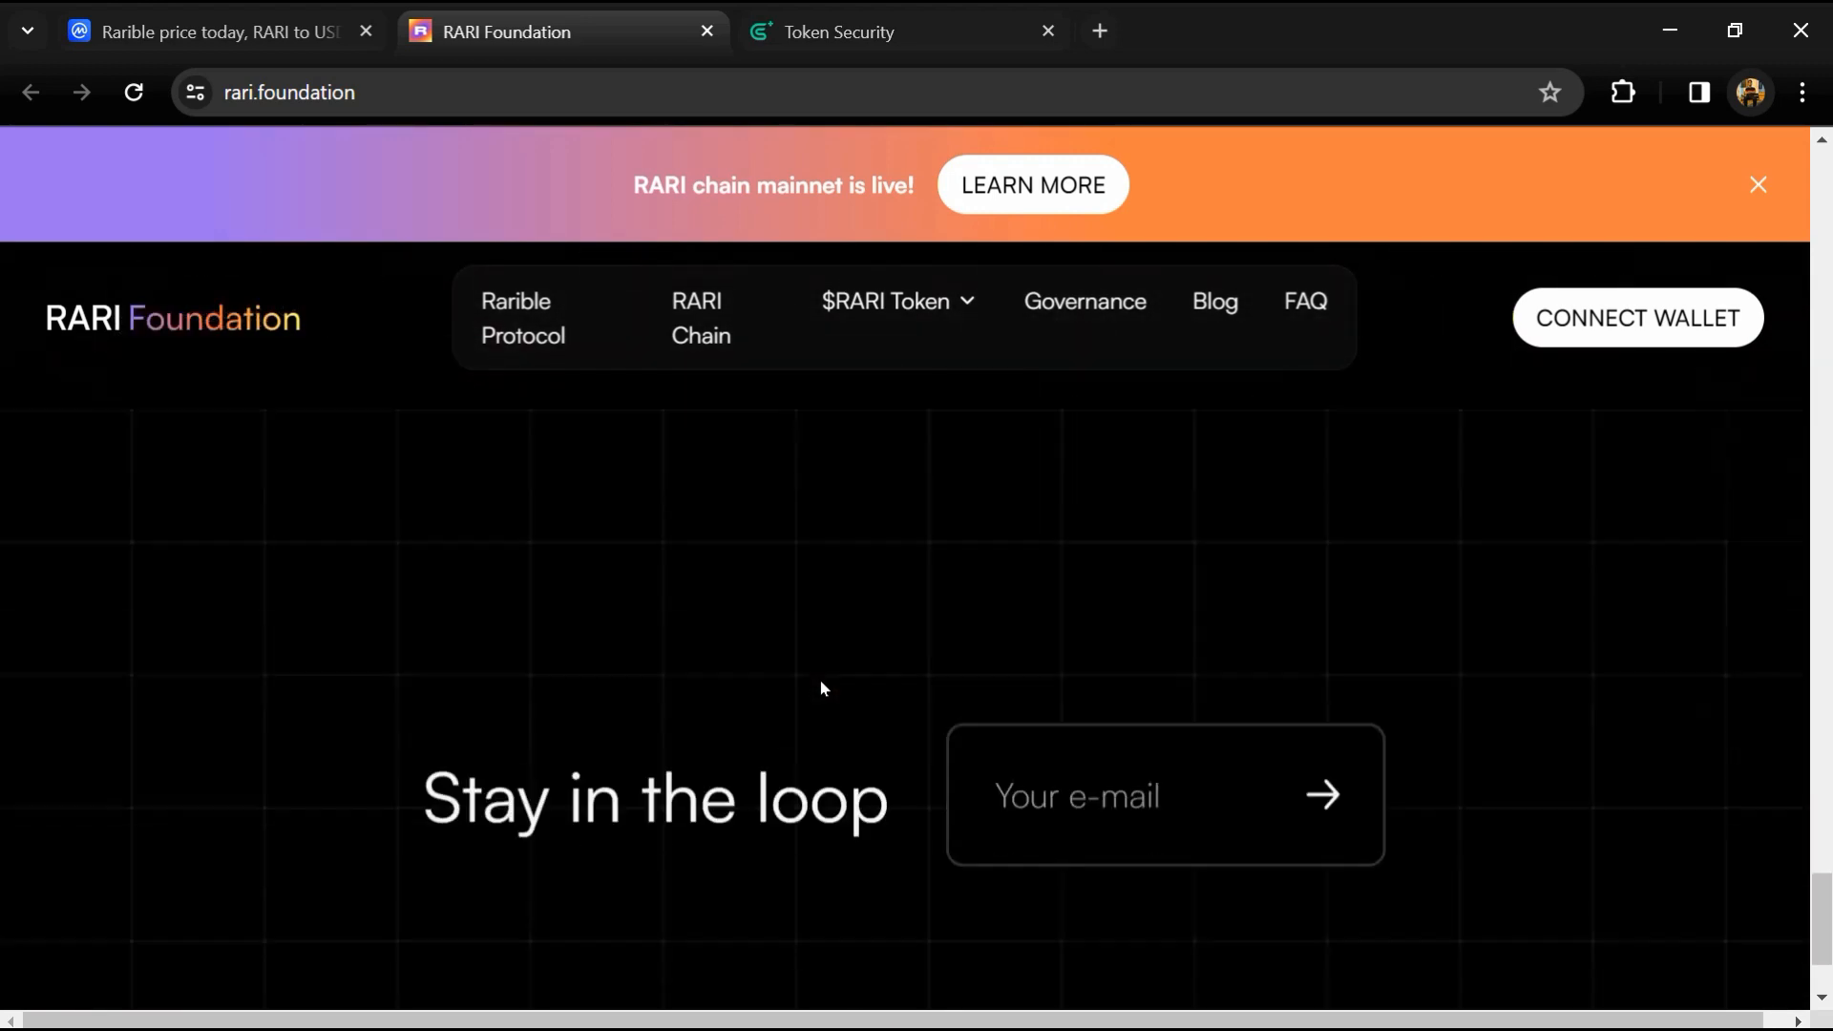
pyautogui.scroll(-3)
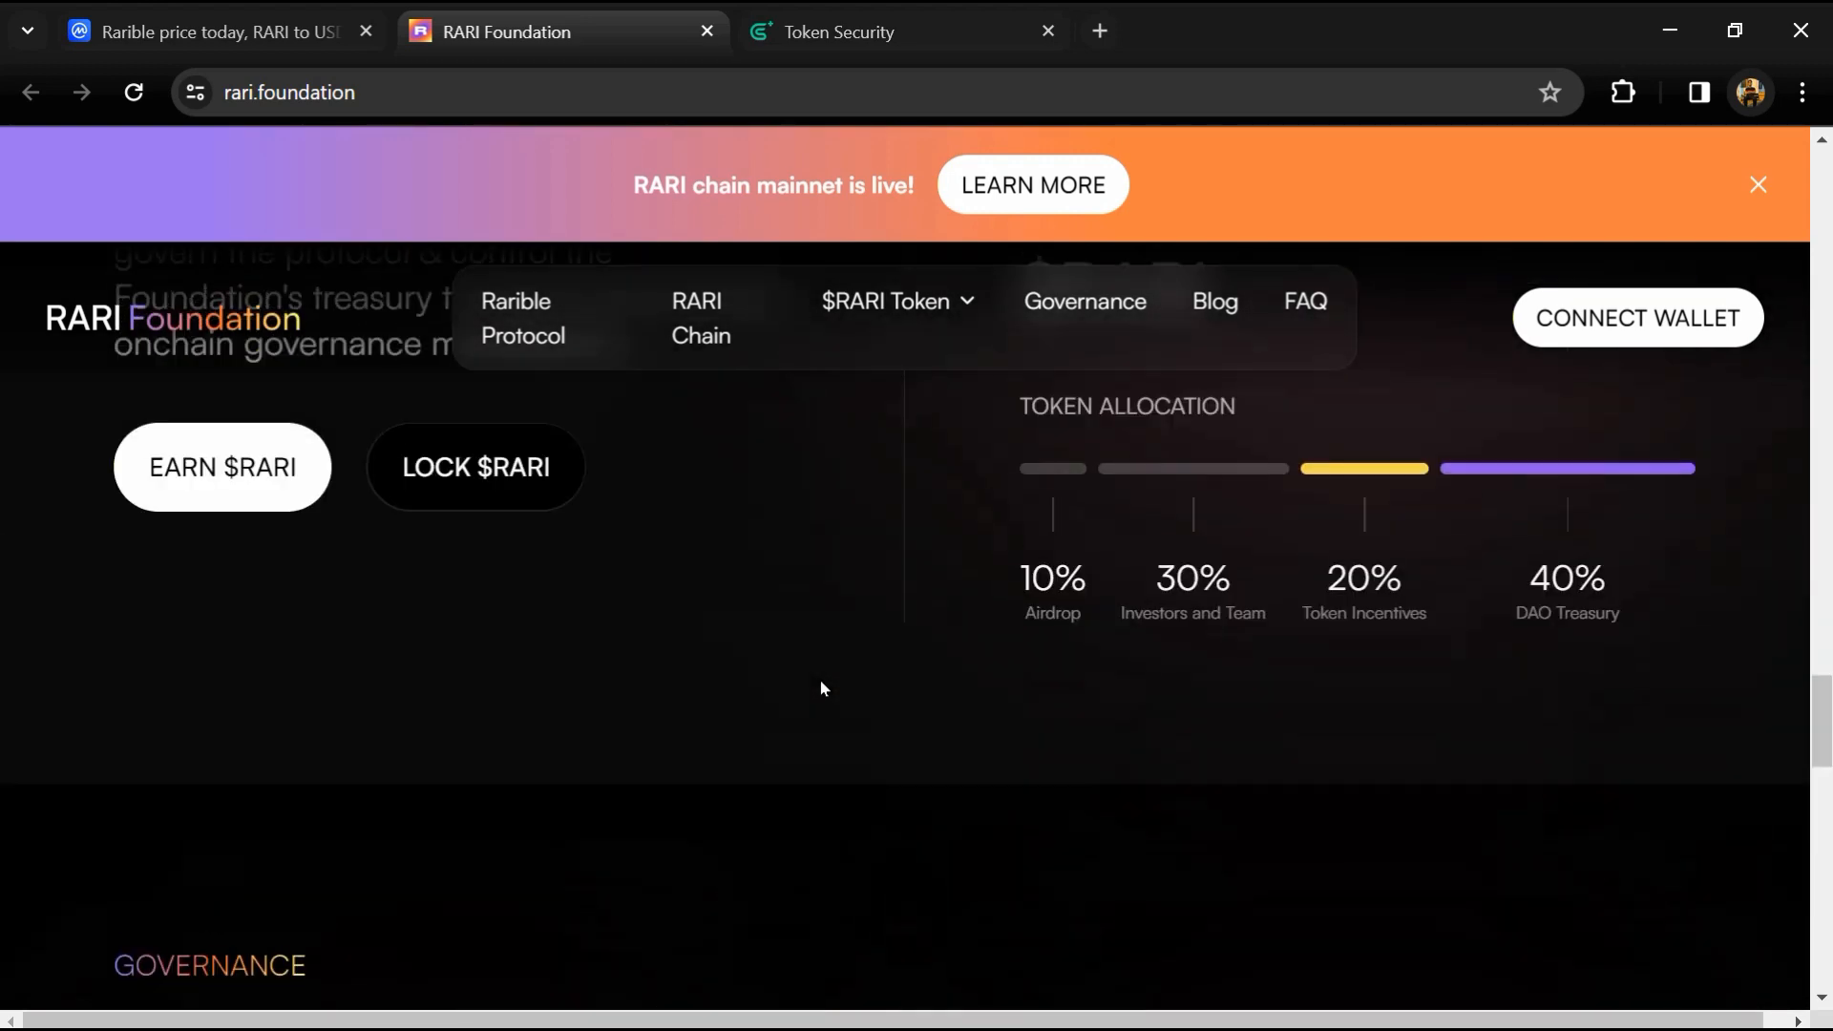
pyautogui.scroll(-3)
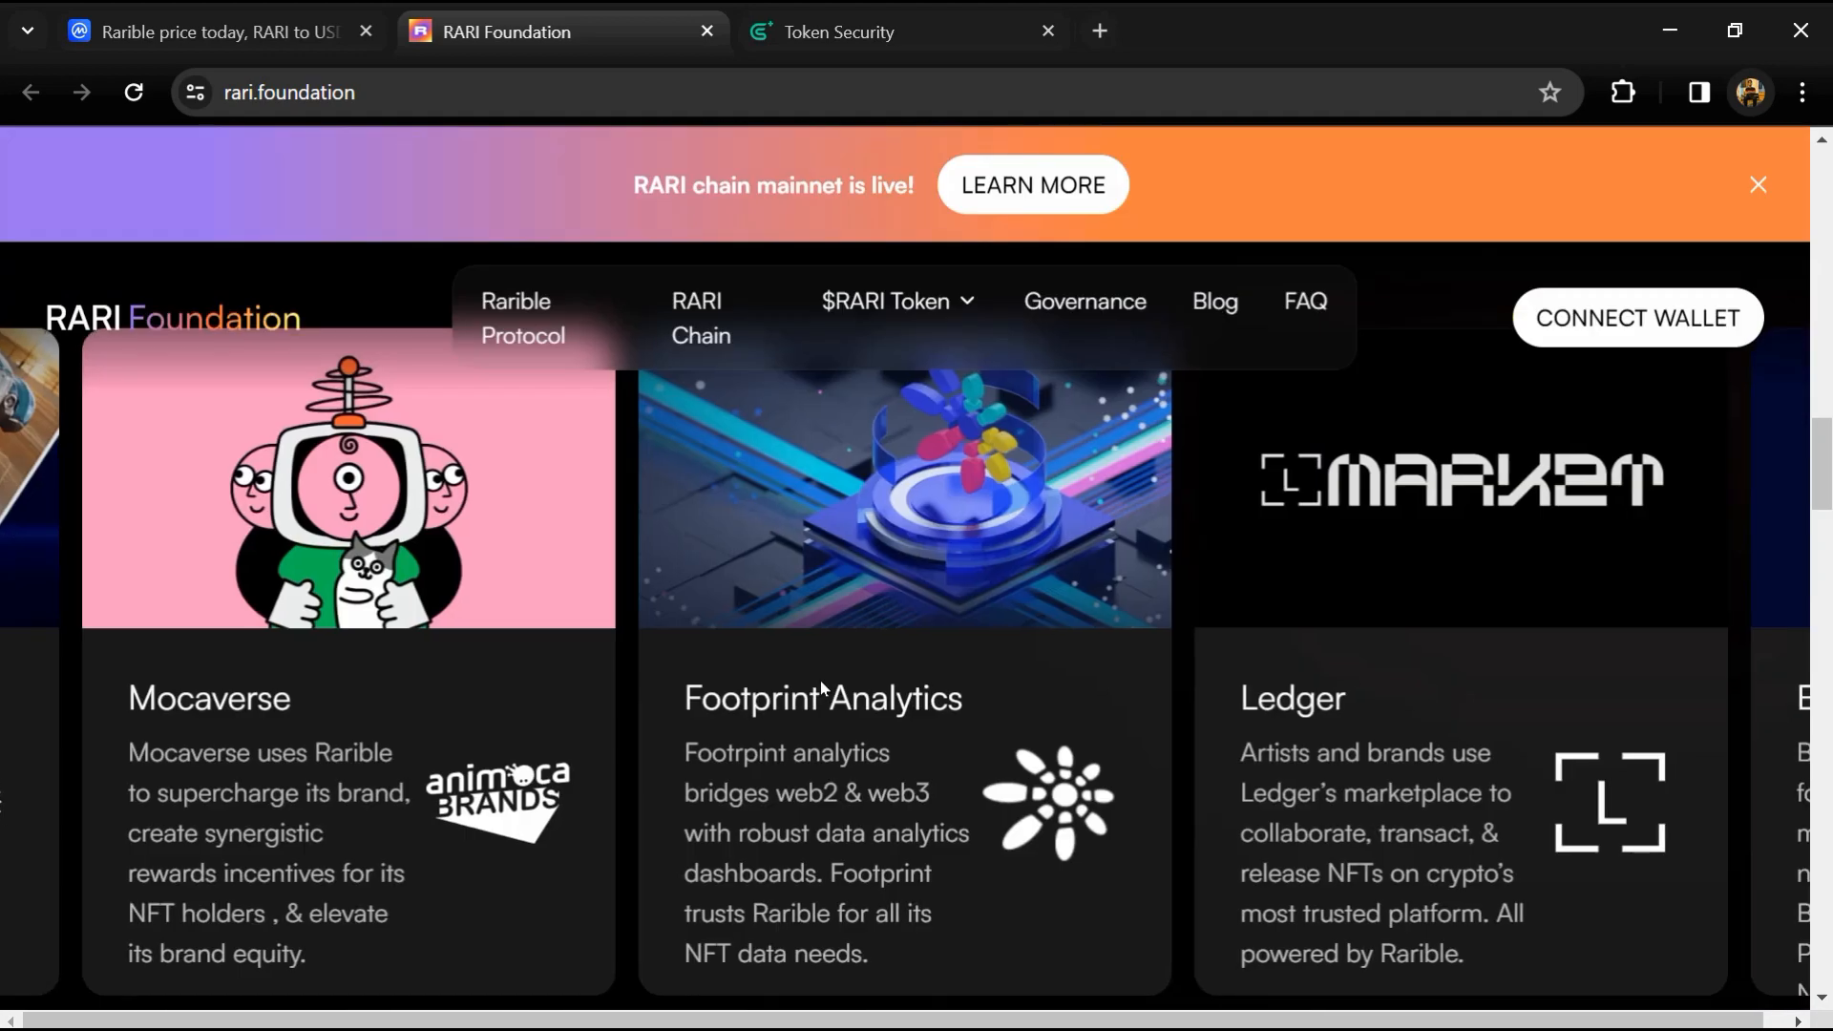
pyautogui.scroll(3)
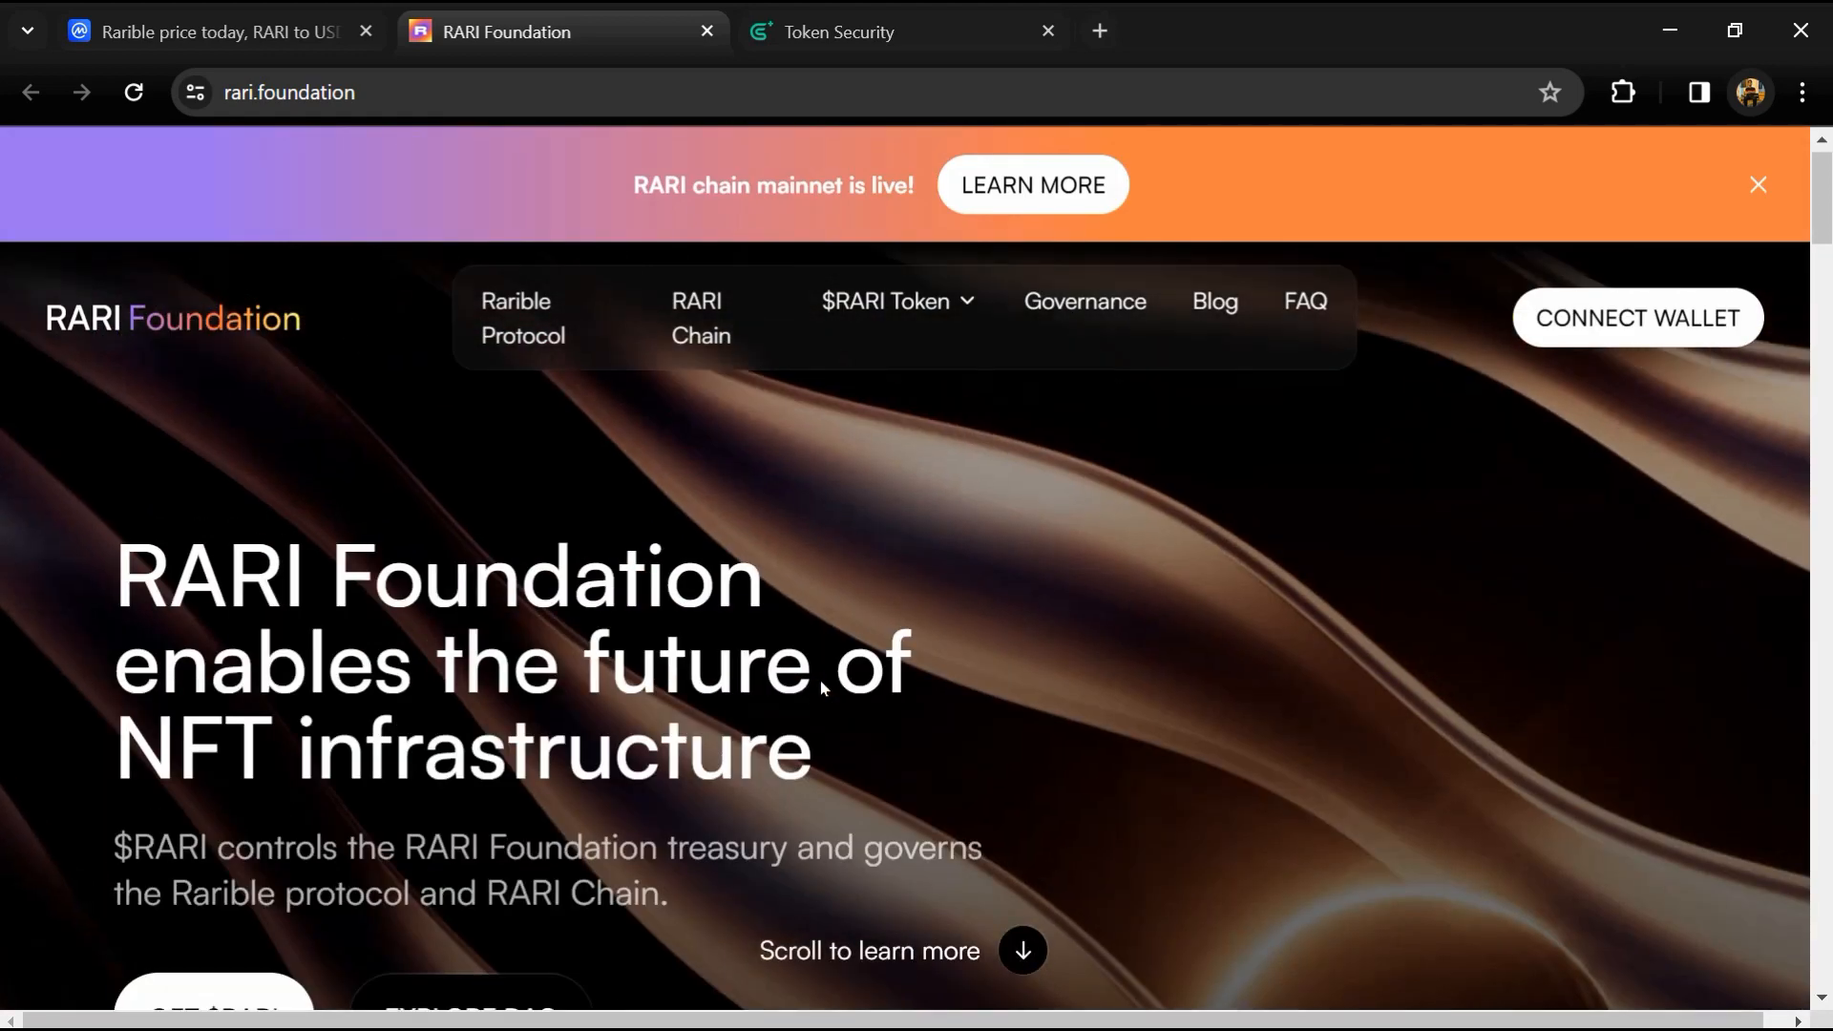
pyautogui.scroll(-3)
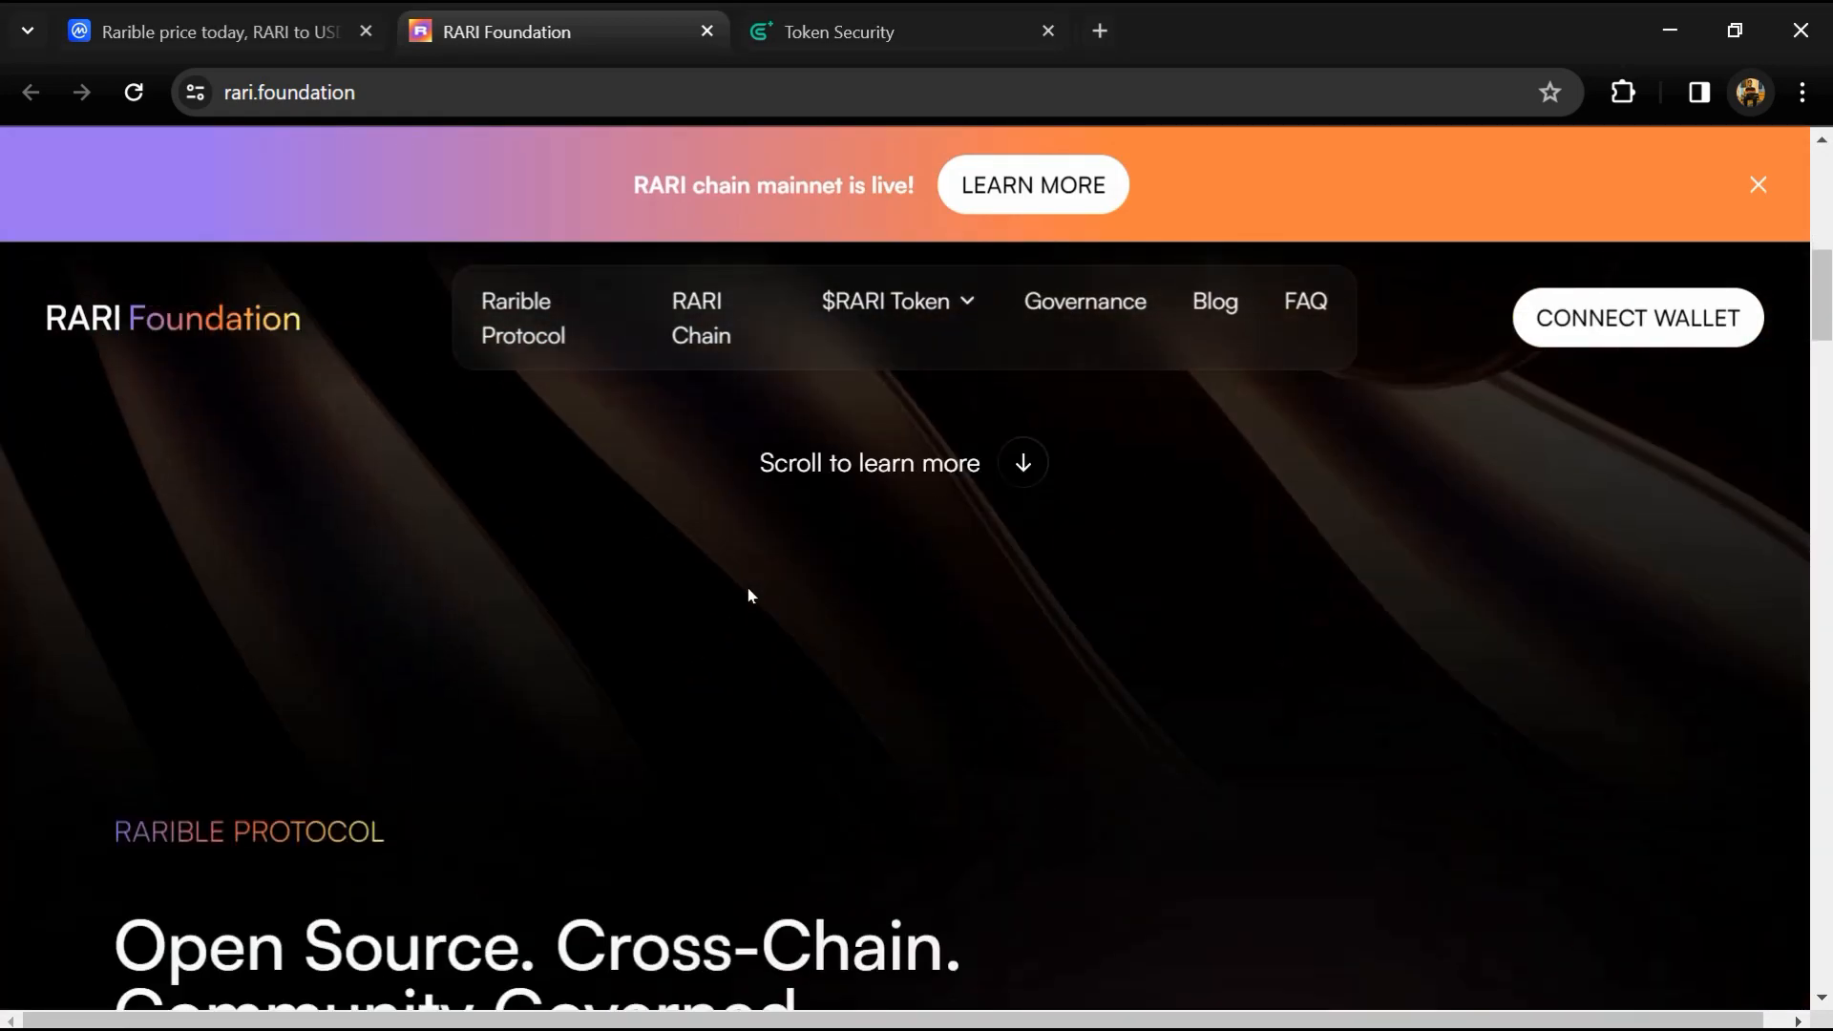
pyautogui.scroll(-3)
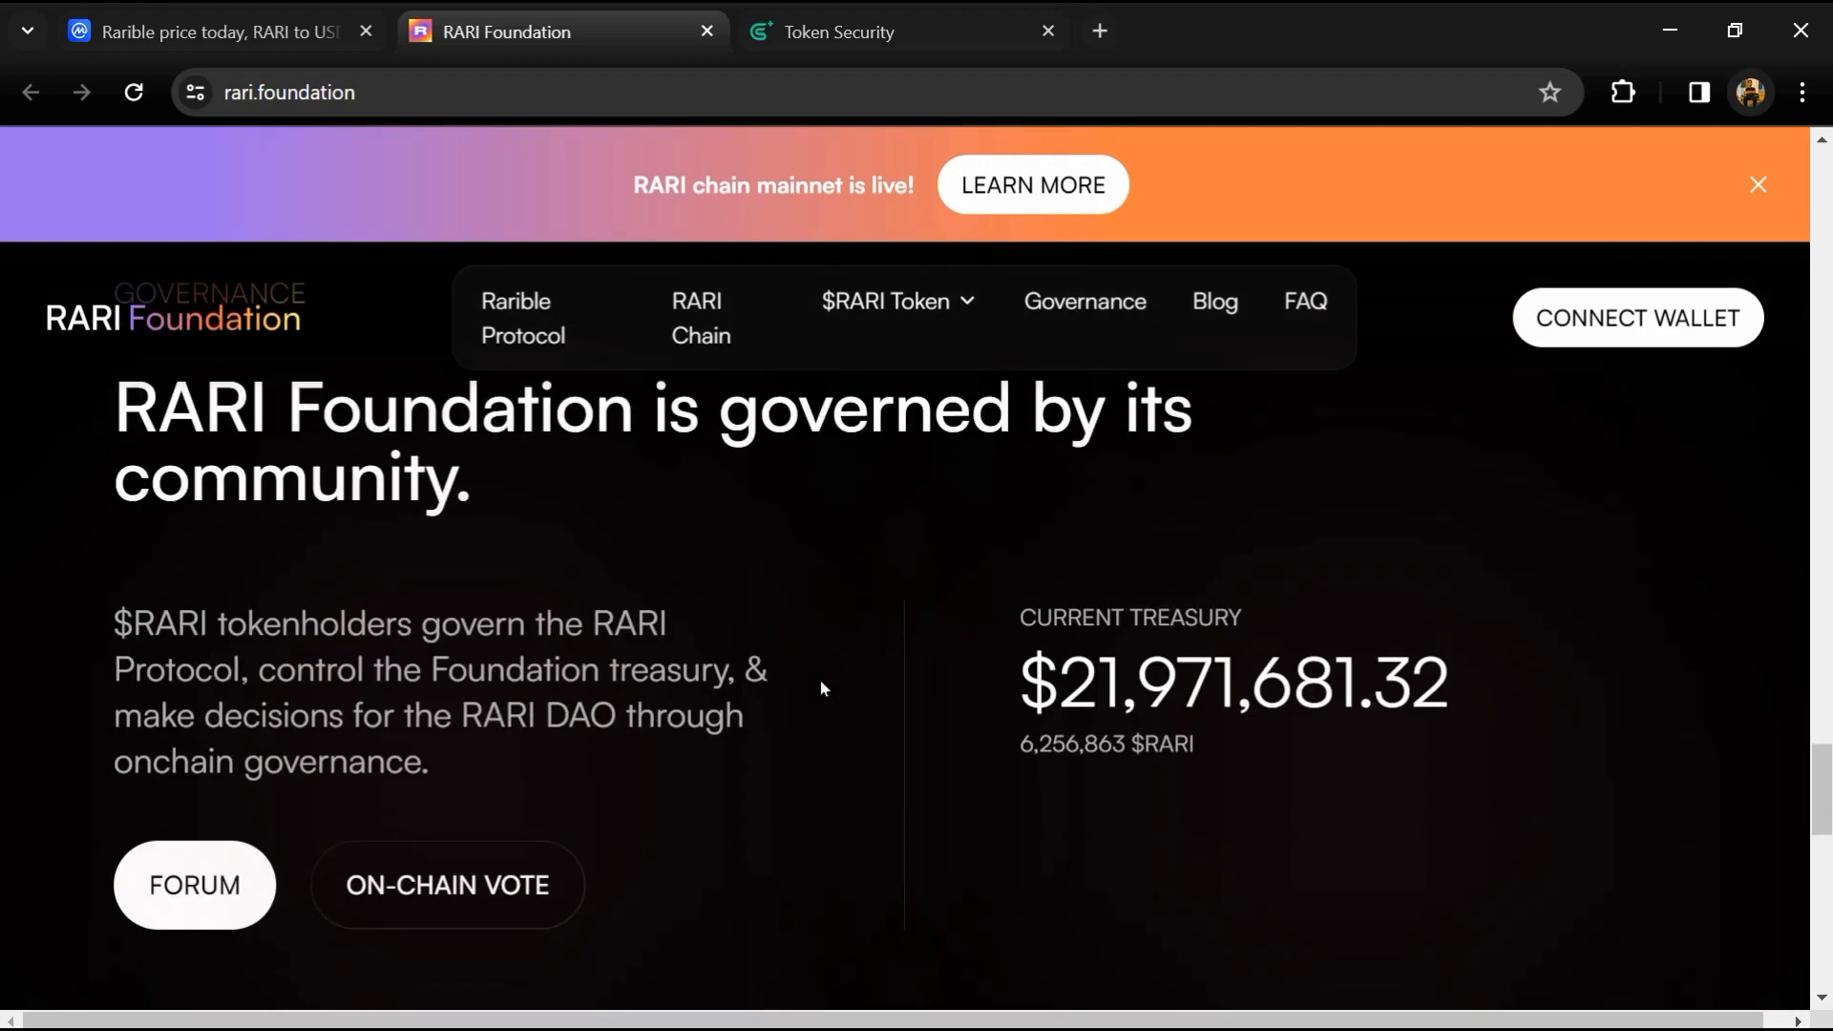
pyautogui.scroll(-3)
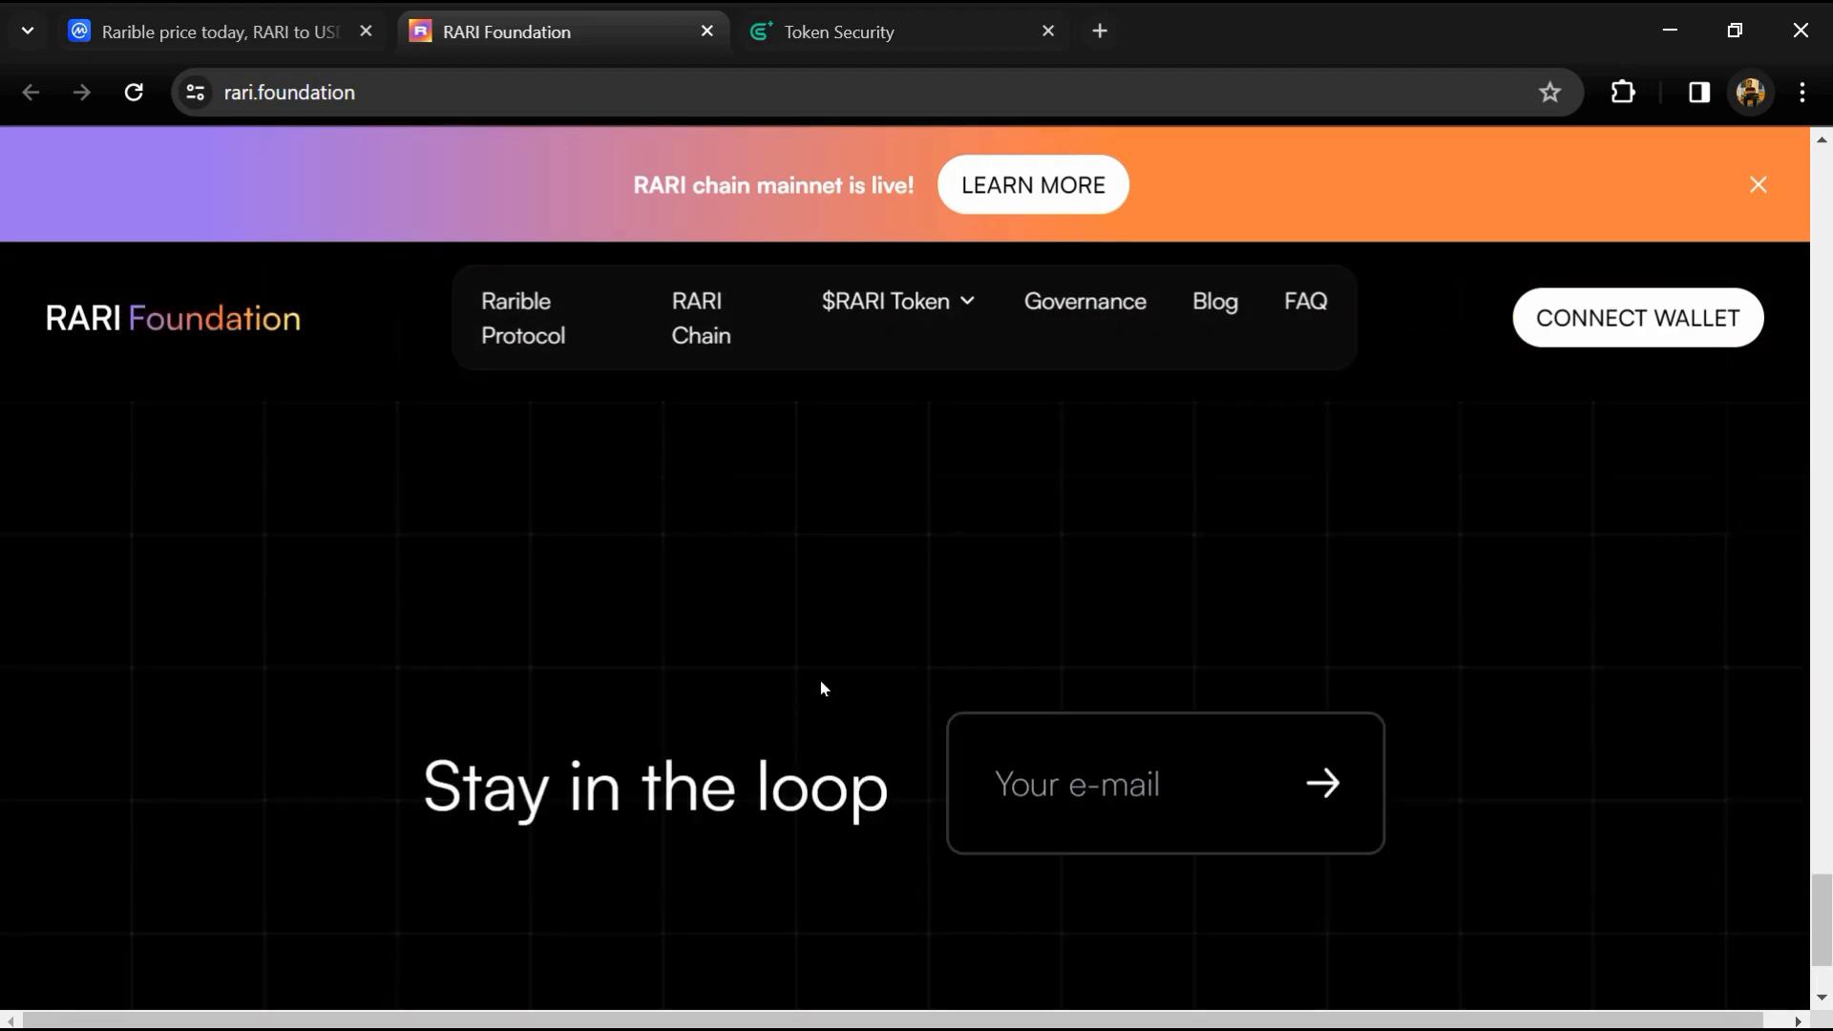
pyautogui.scroll(-3)
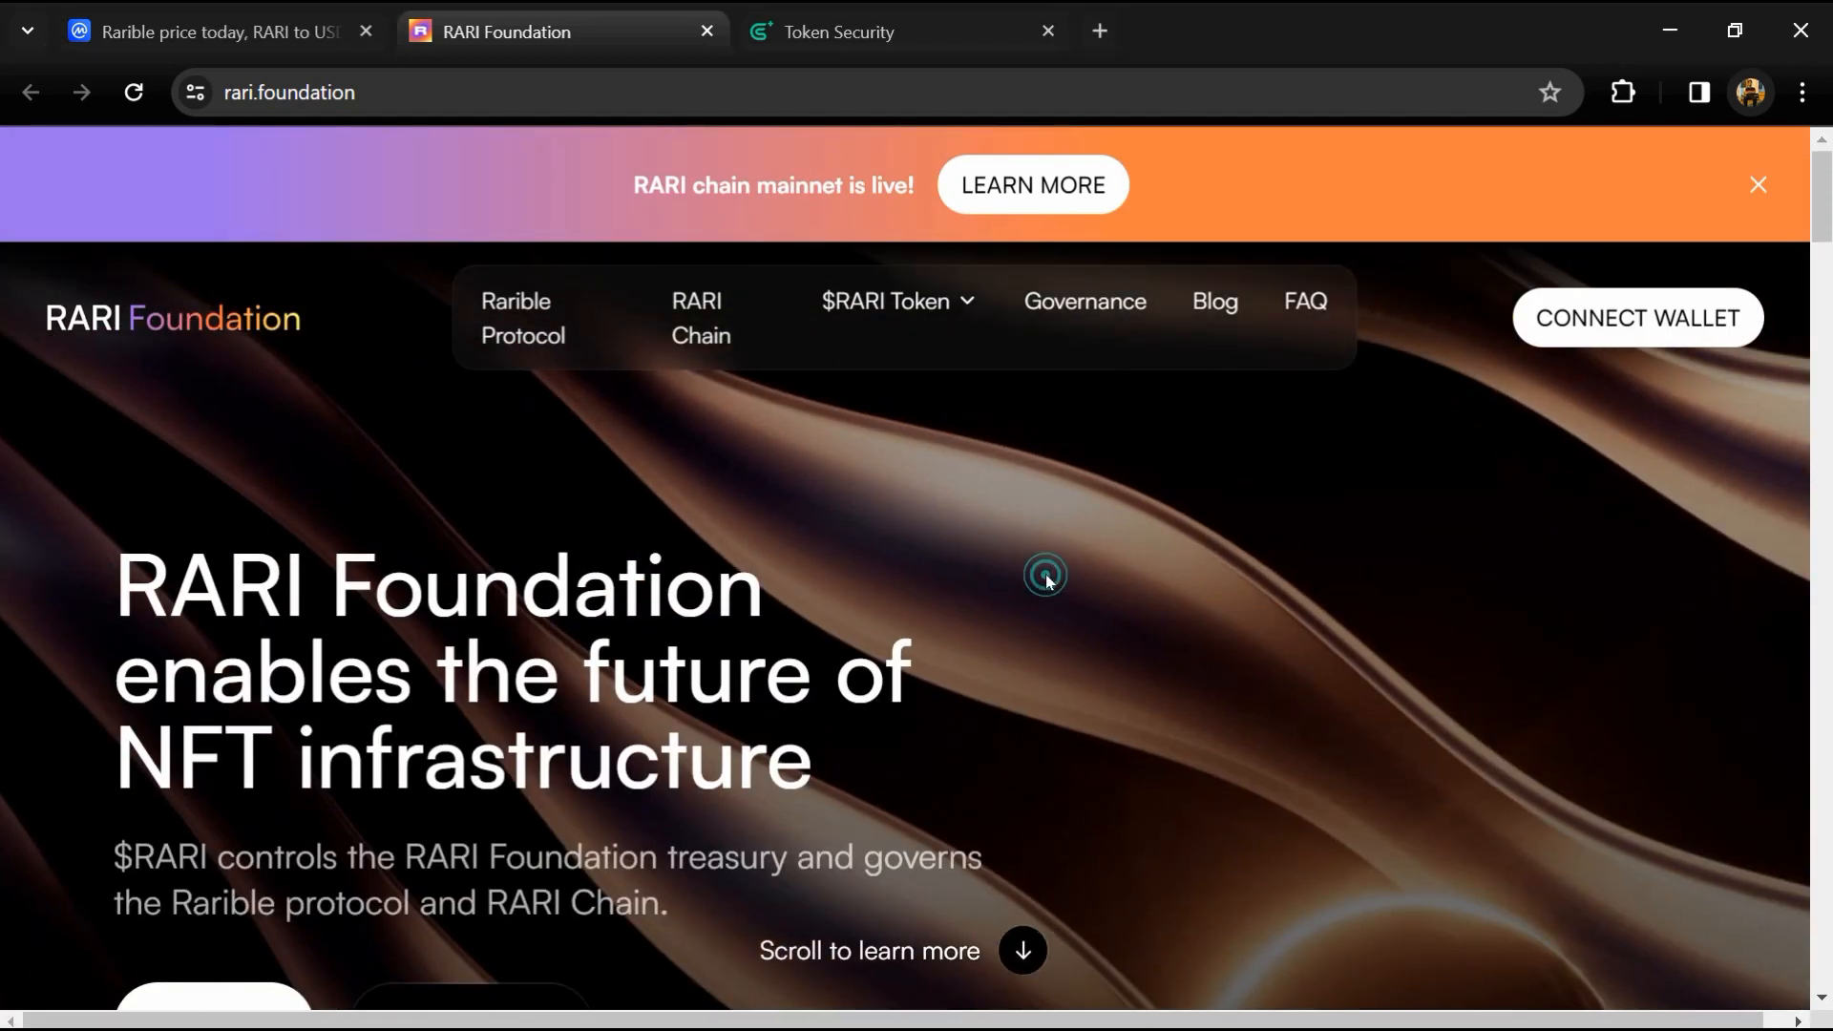
pyautogui.scroll(-3)
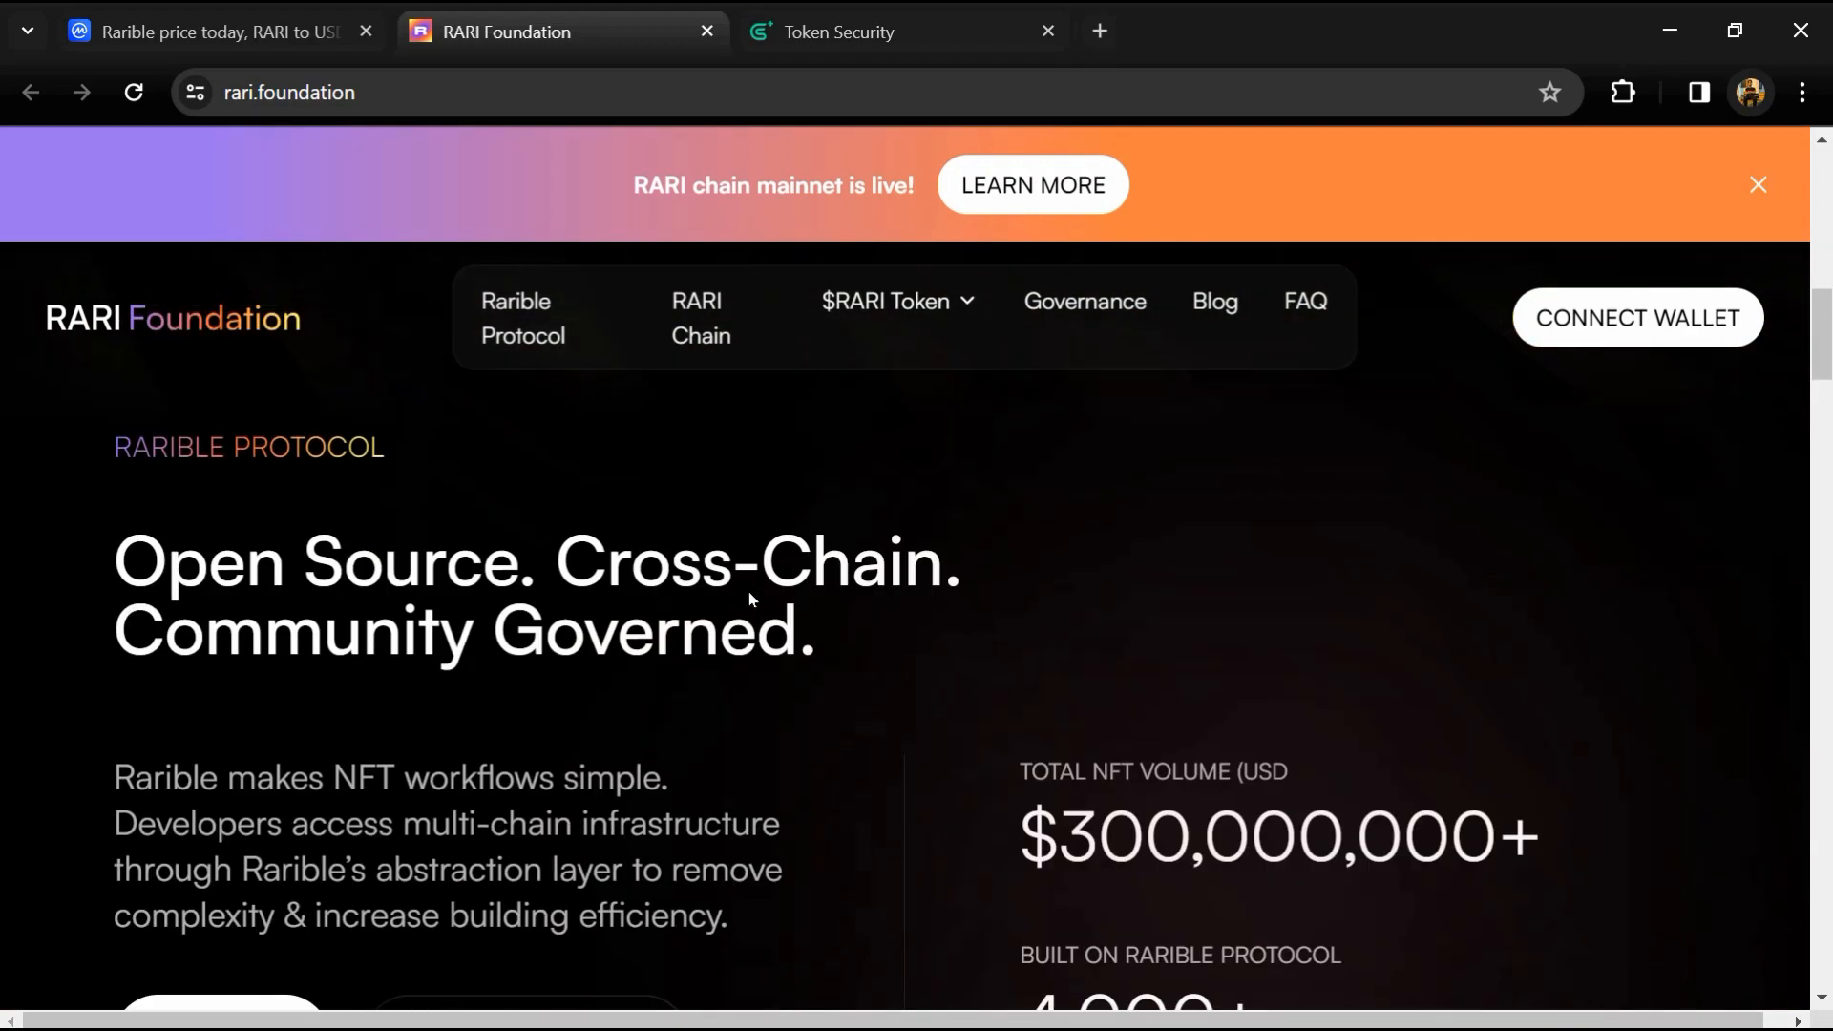
pyautogui.scroll(-3)
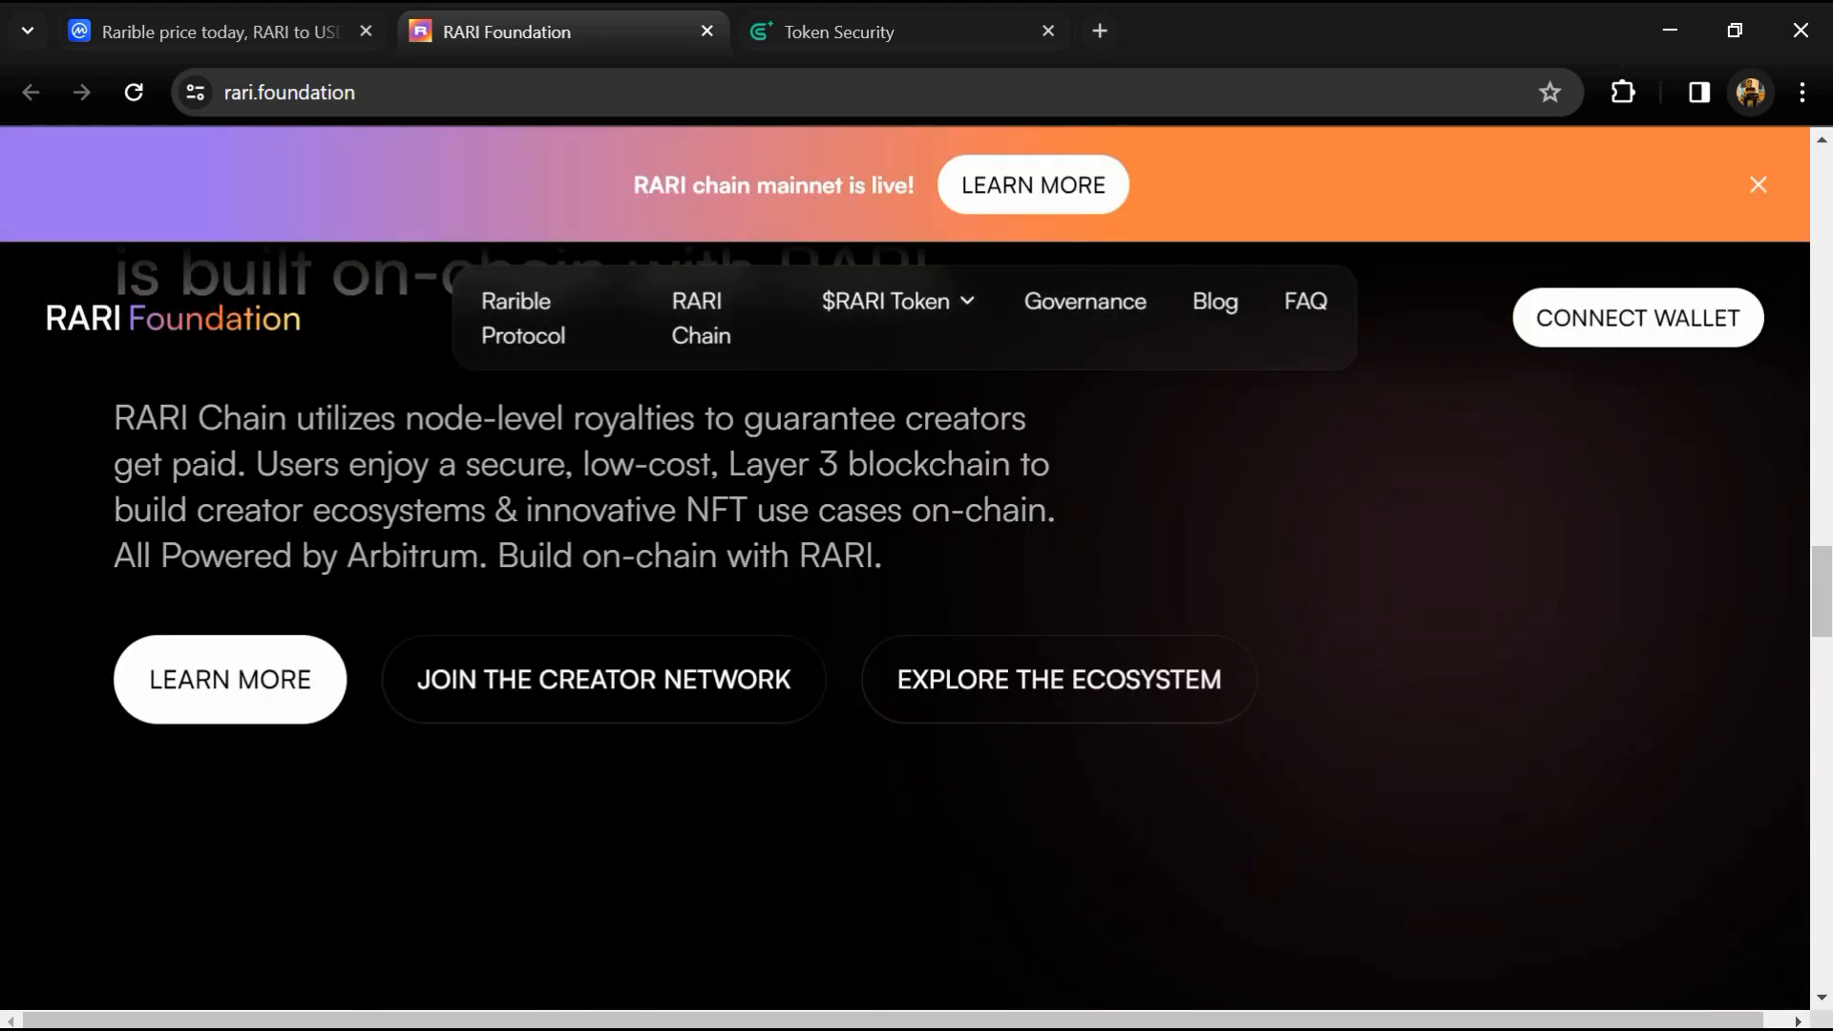
pyautogui.scroll(-3)
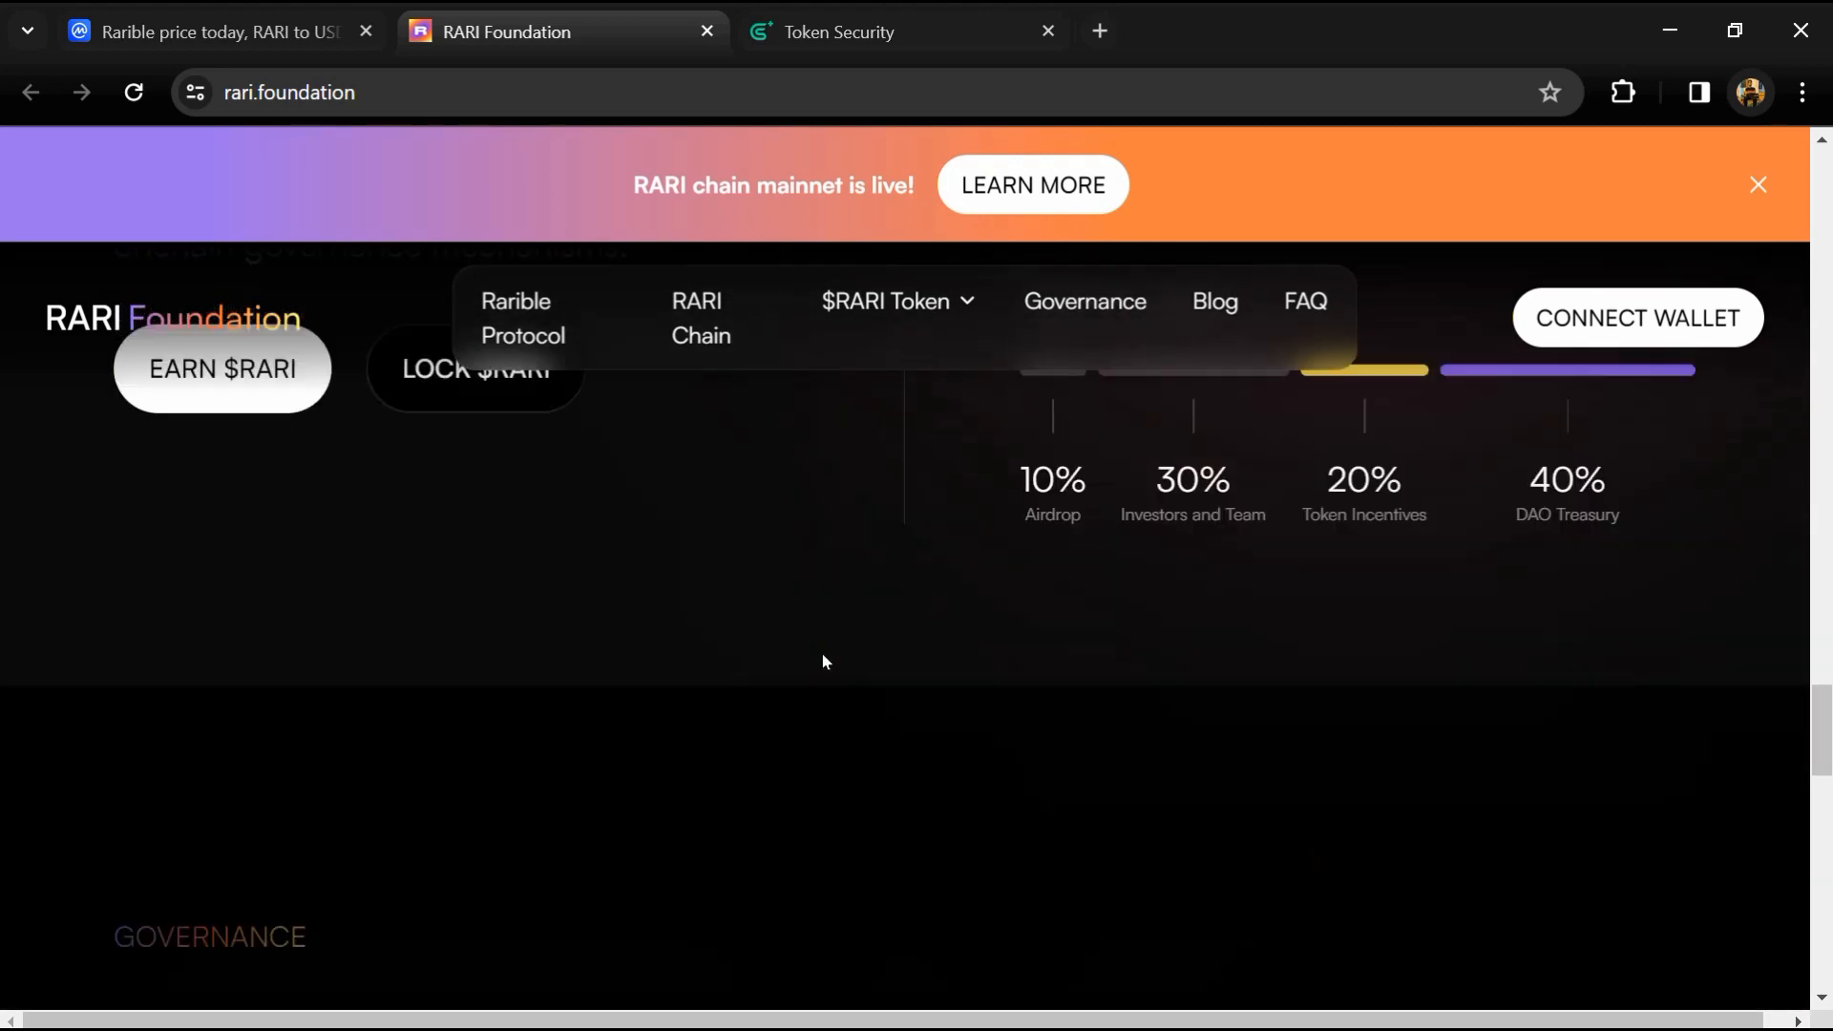
pyautogui.scroll(-3)
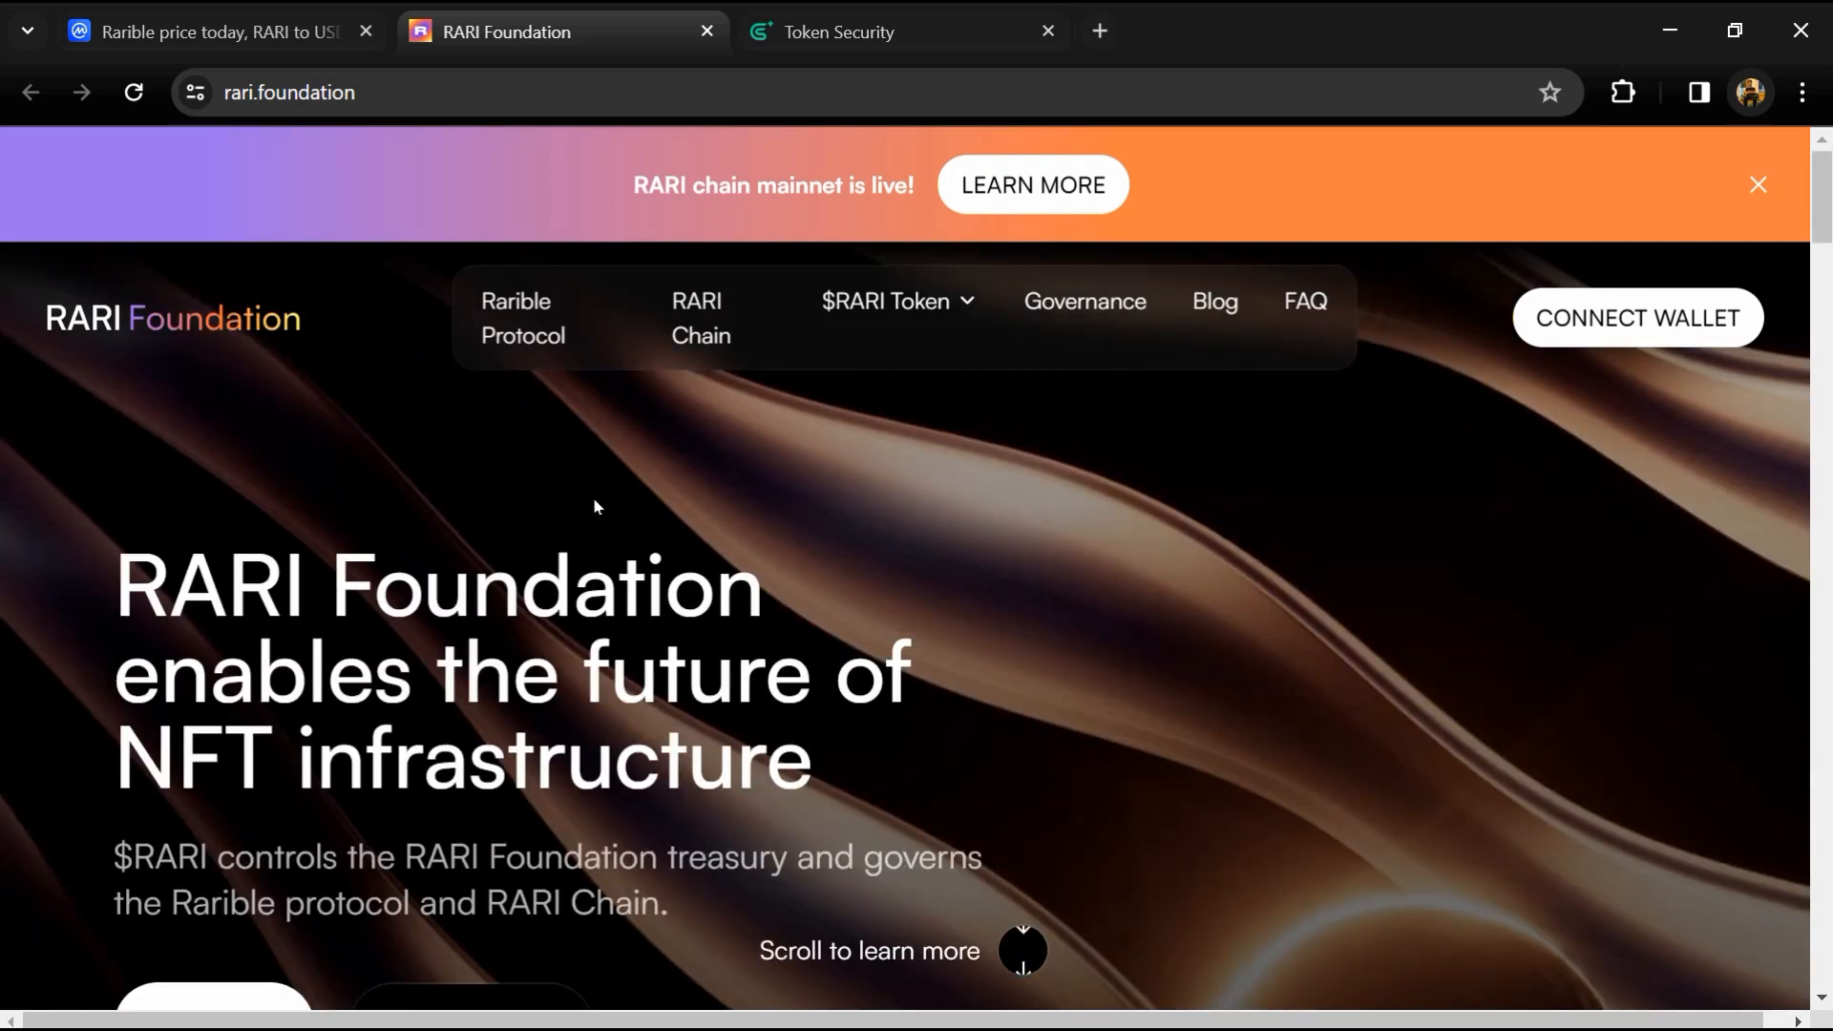
# Step: Run Token Security on contract 0xfca59cd816ab1ead66534d82bc21e7515ce441cf
pyautogui.click(885, 301)
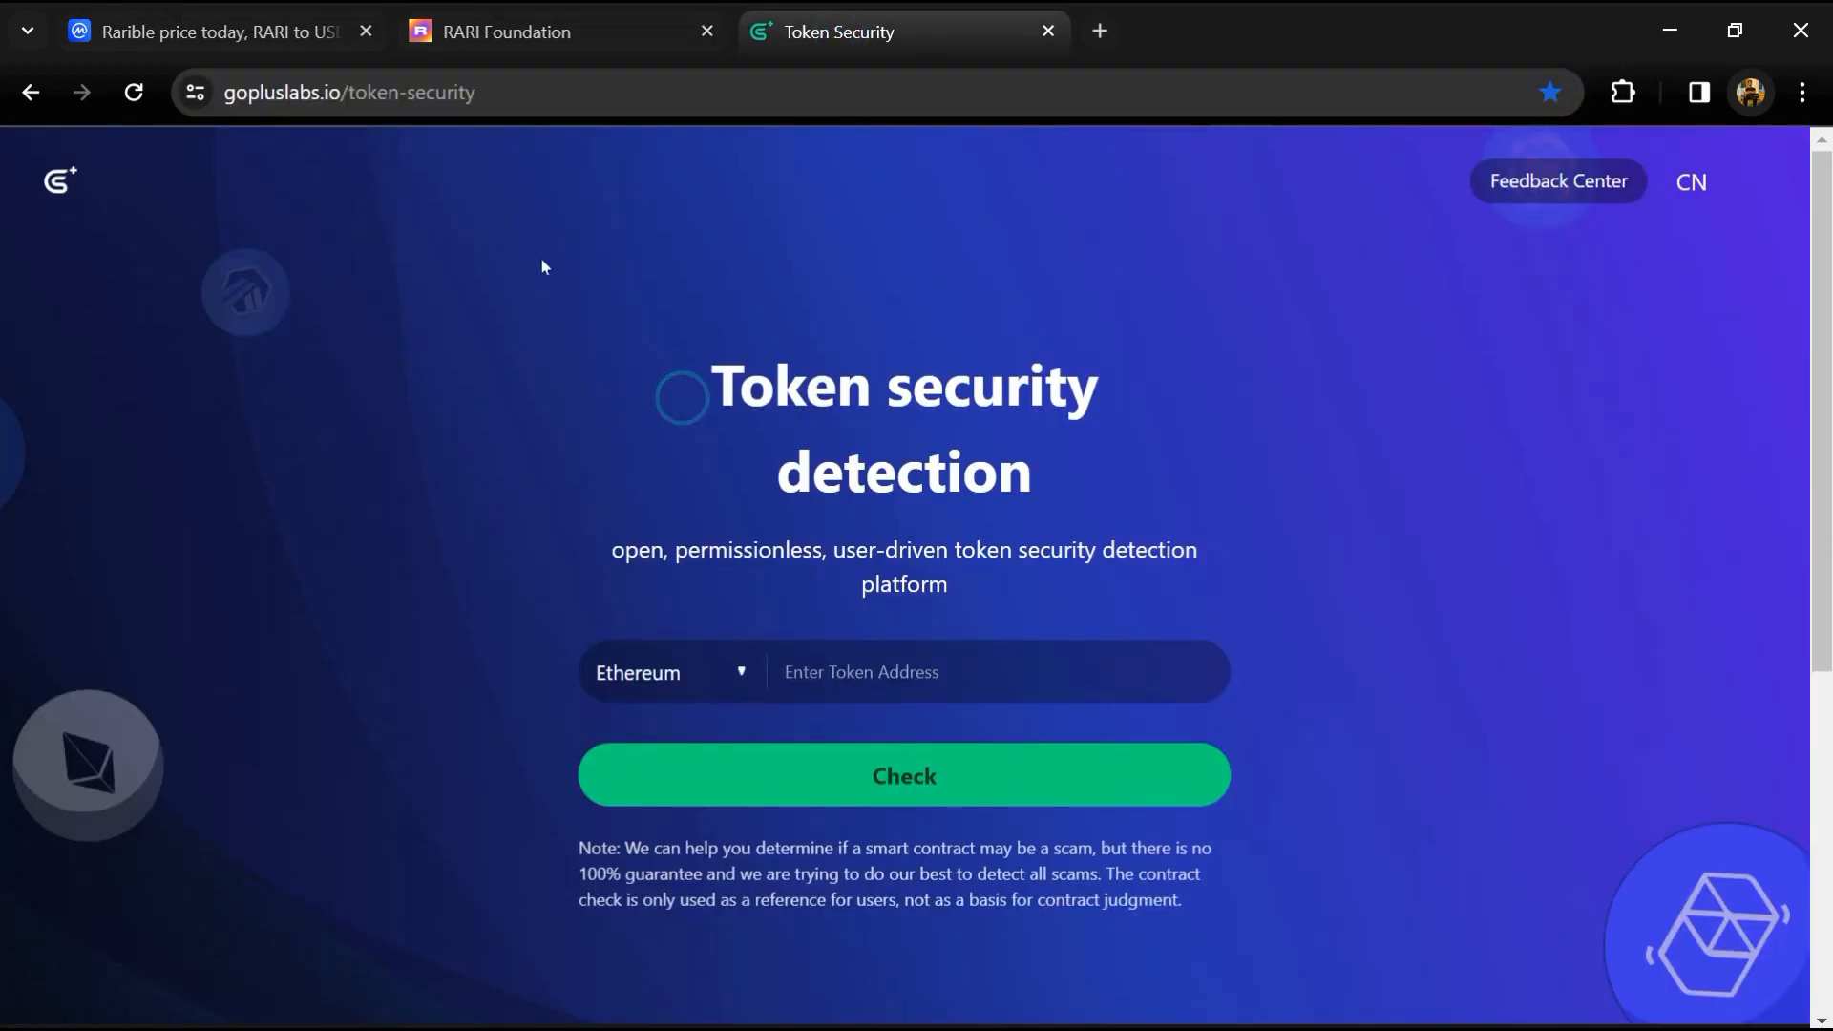
pyautogui.click(210, 32)
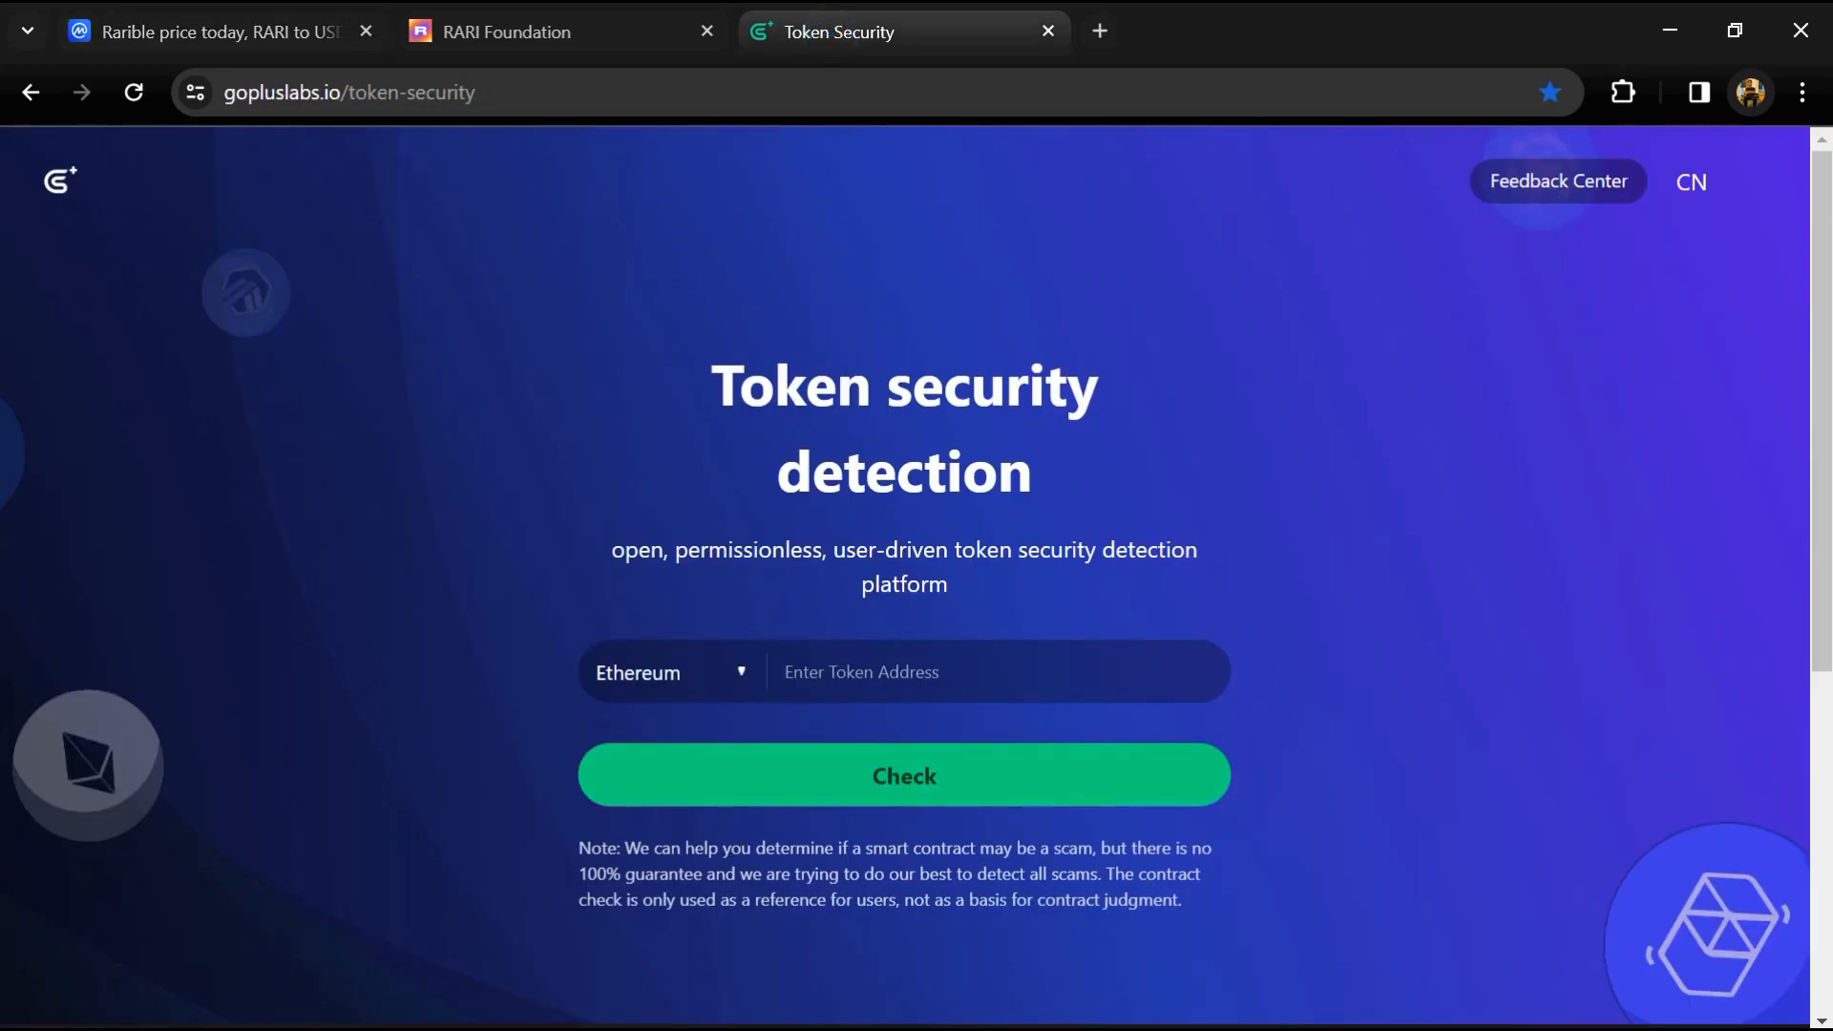
pyautogui.write('0xfca59cd816ab1ead66534d82bc21e7515ce441cf')
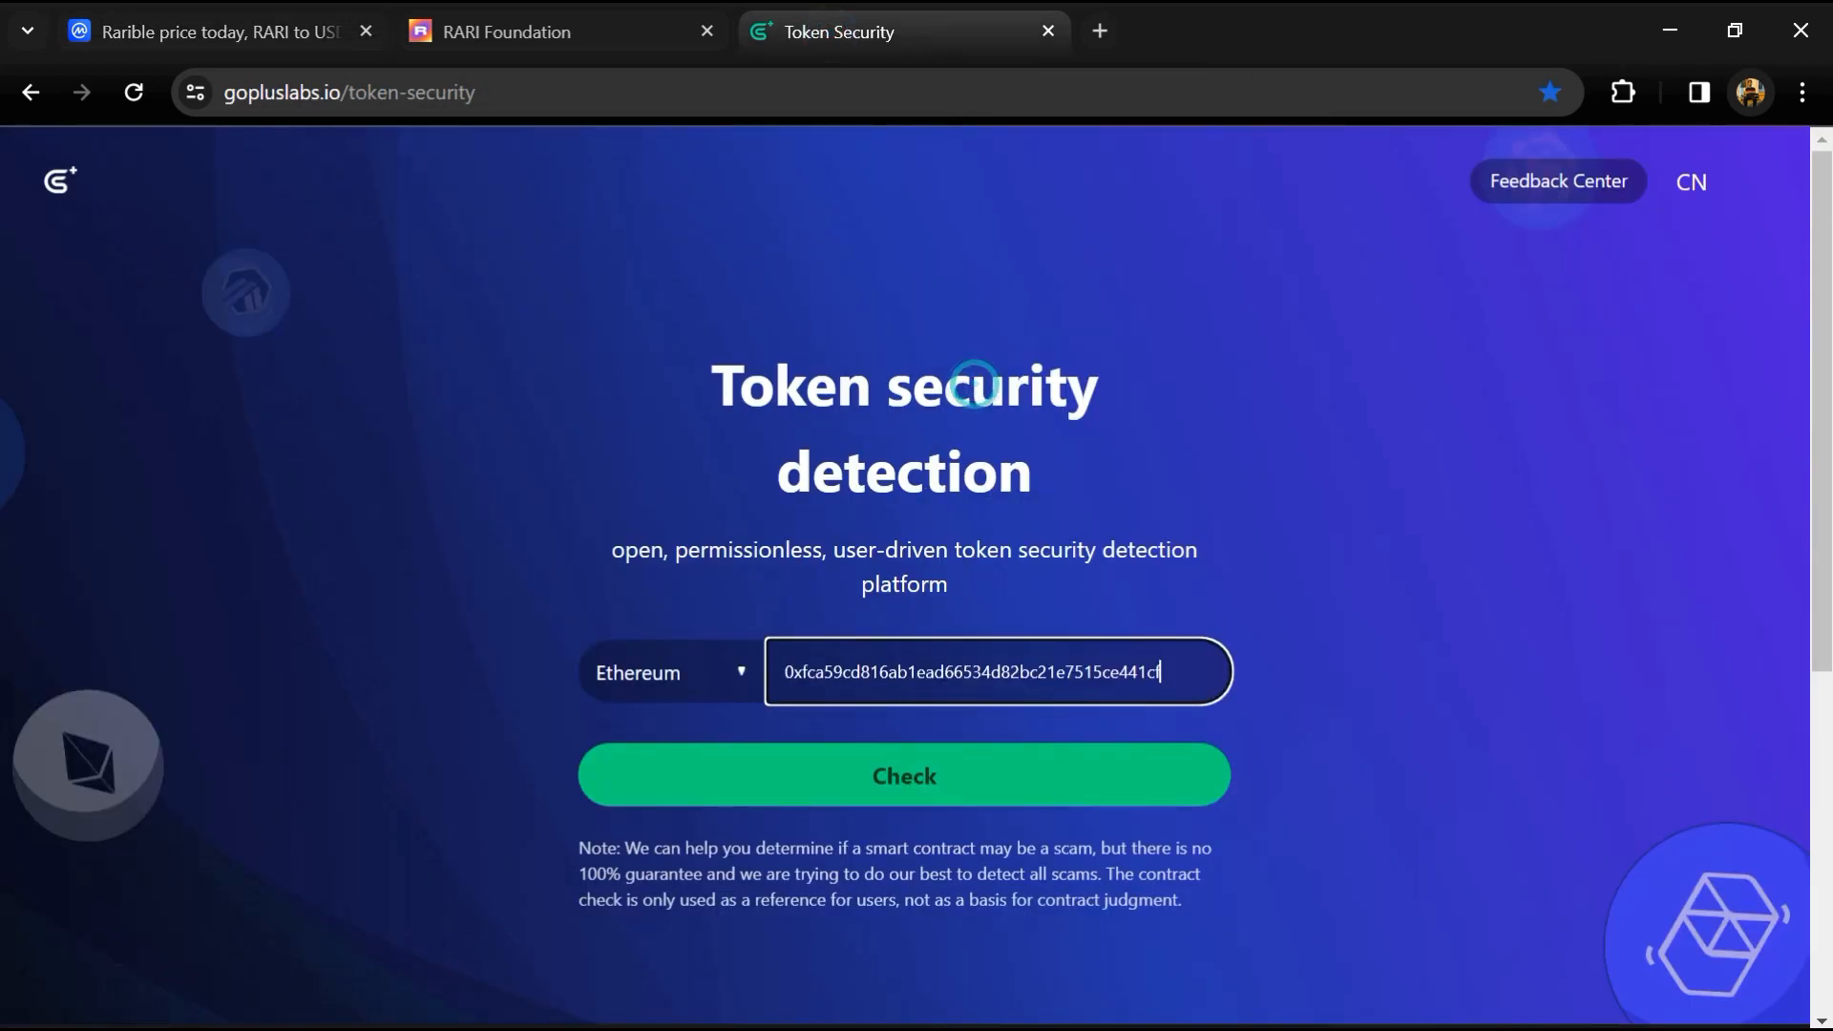
pyautogui.click(904, 776)
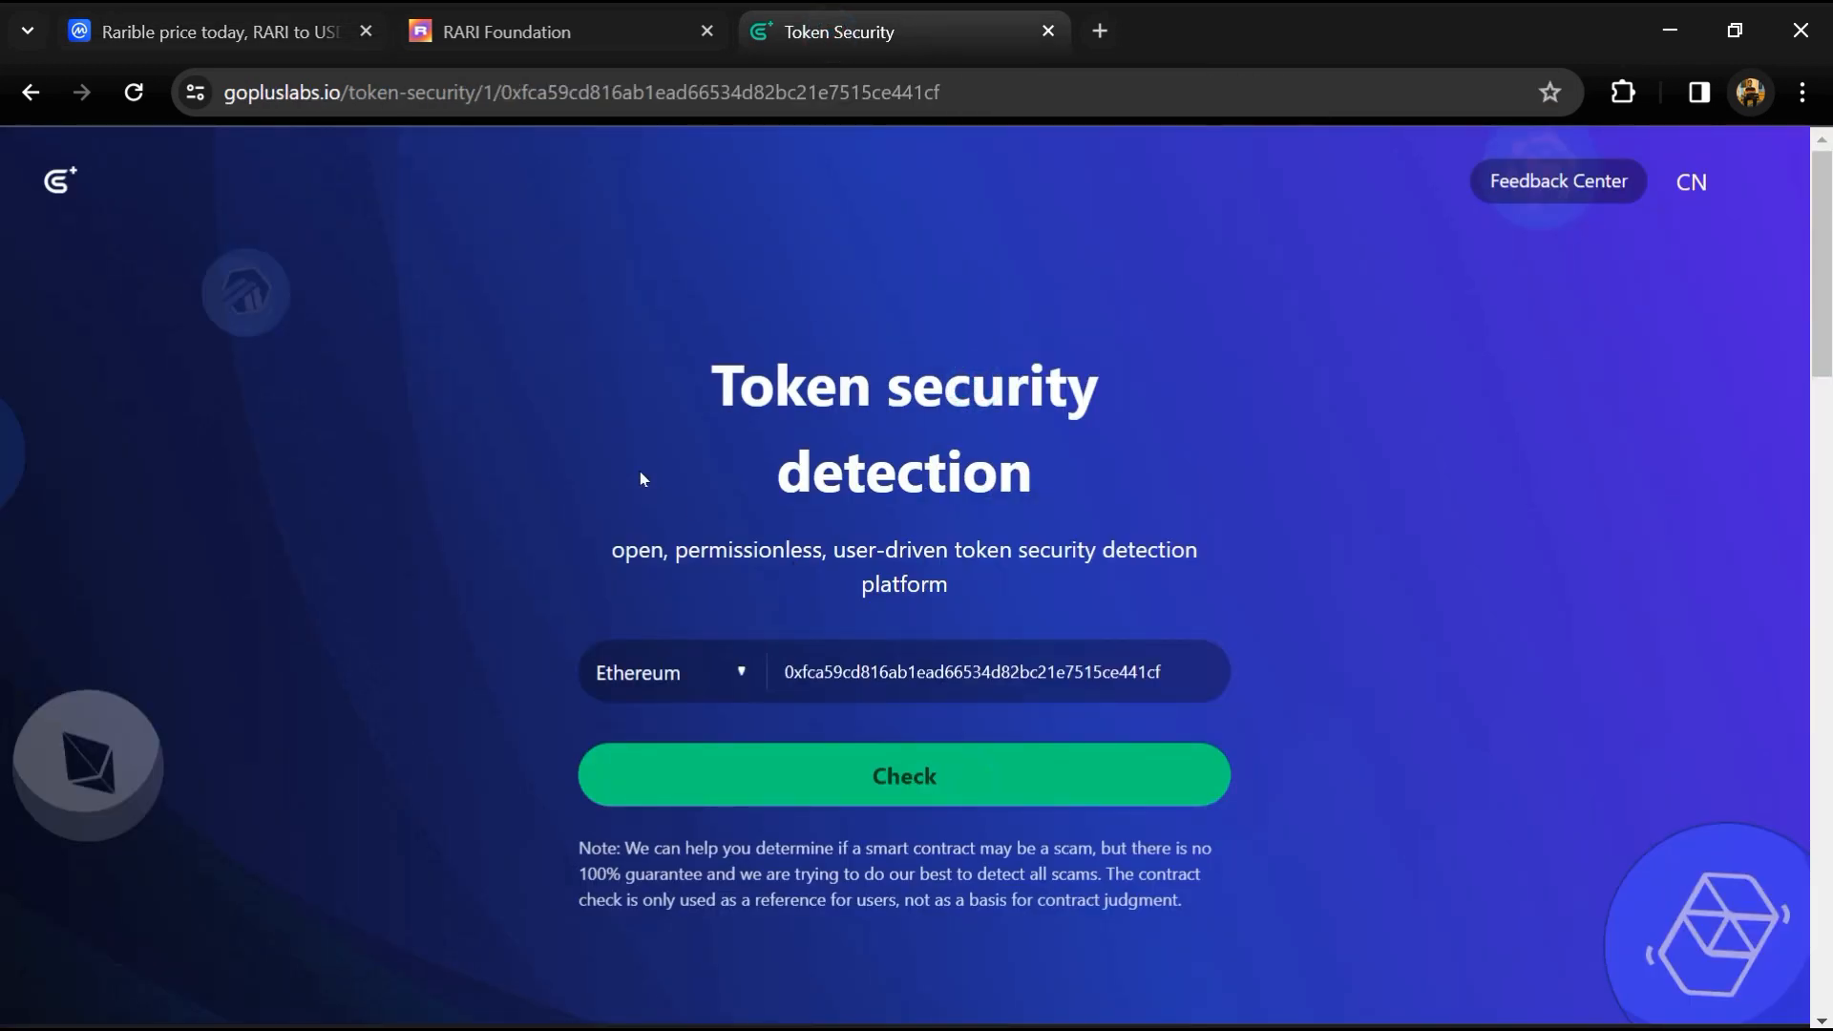
# Step: Scroll the RARI report toward Honeypot Risk, highlighting the suspendable trading explanation
pyautogui.scroll(-3)
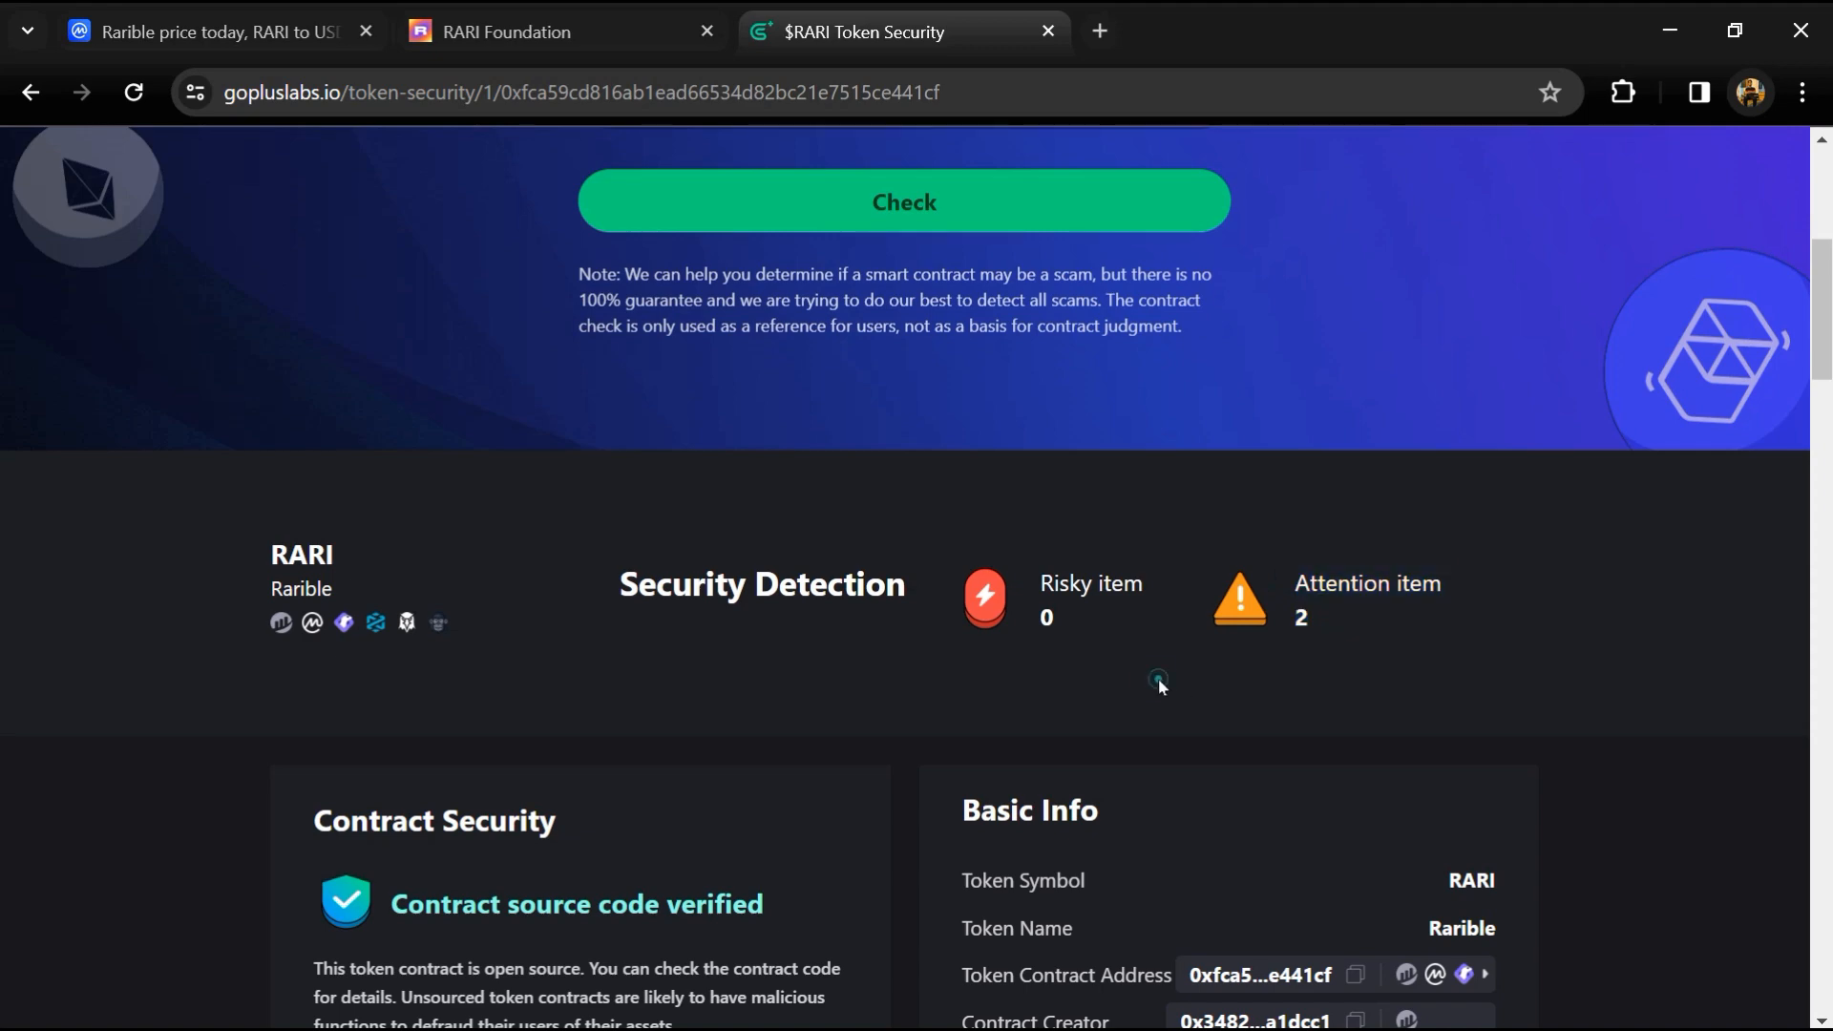
pyautogui.scroll(-3)
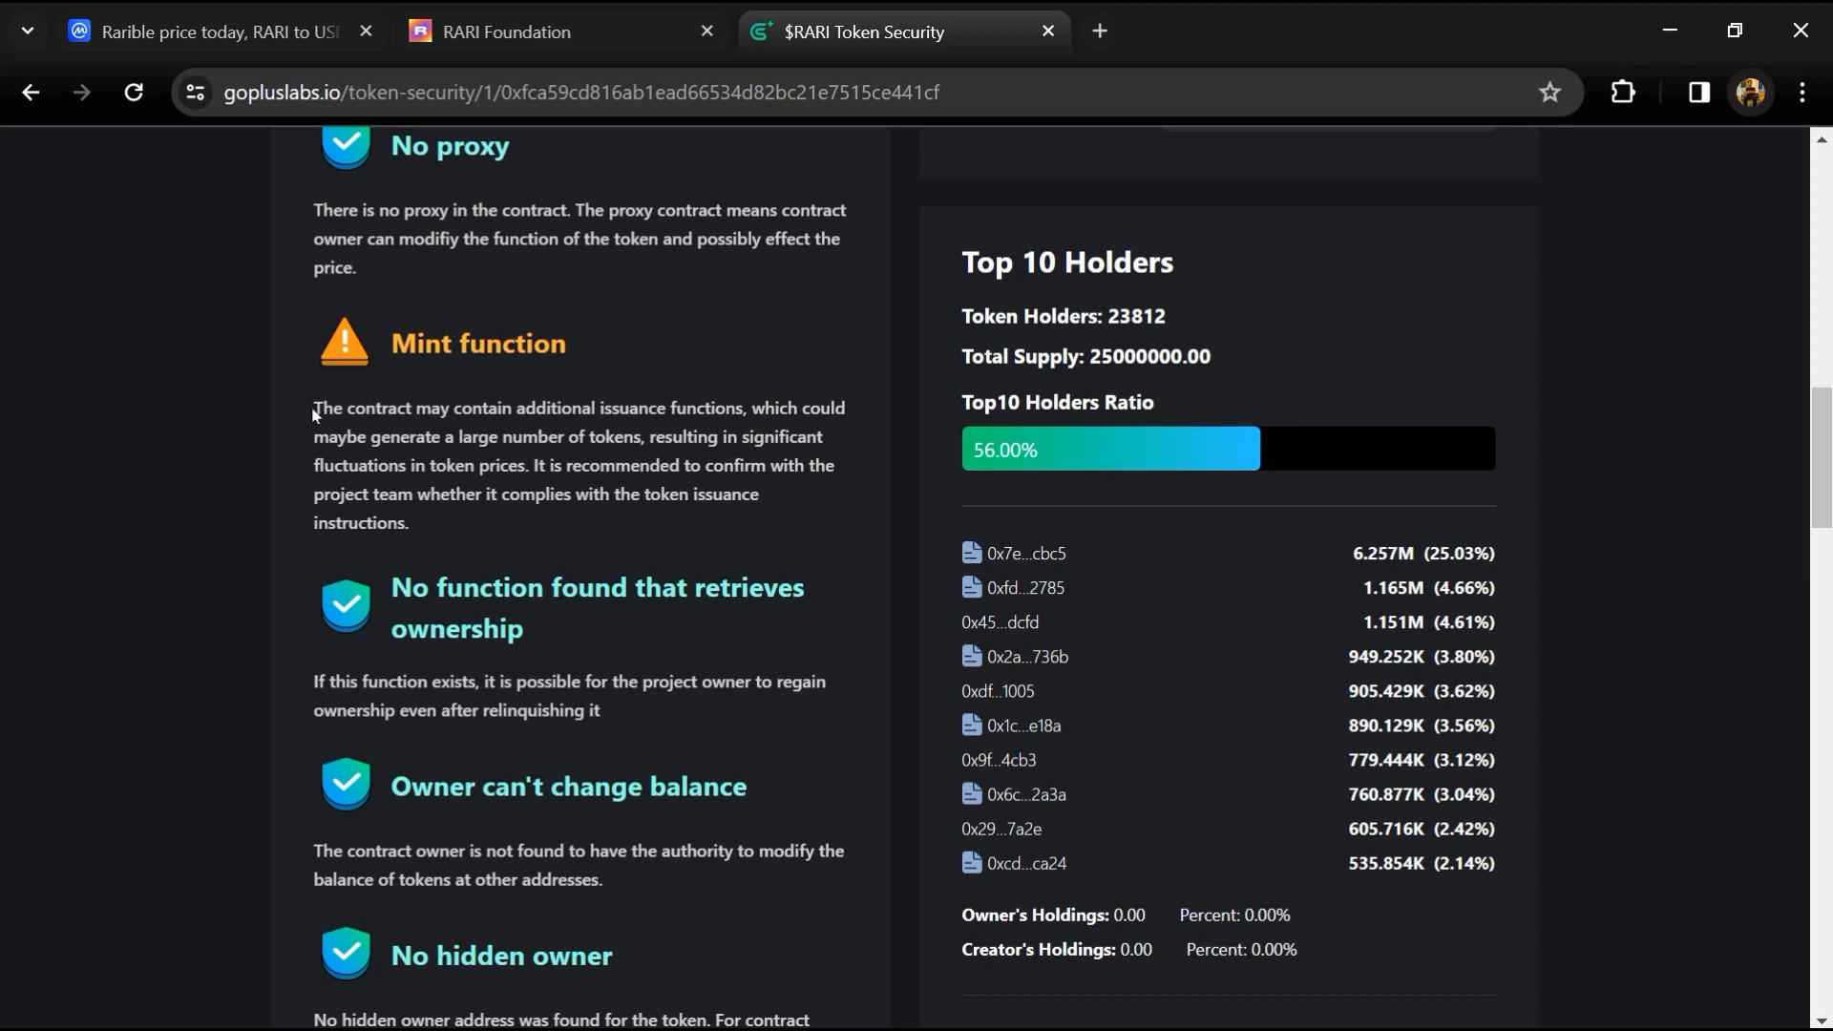
pyautogui.moveTo(313, 407); pyautogui.dragTo(638, 436)
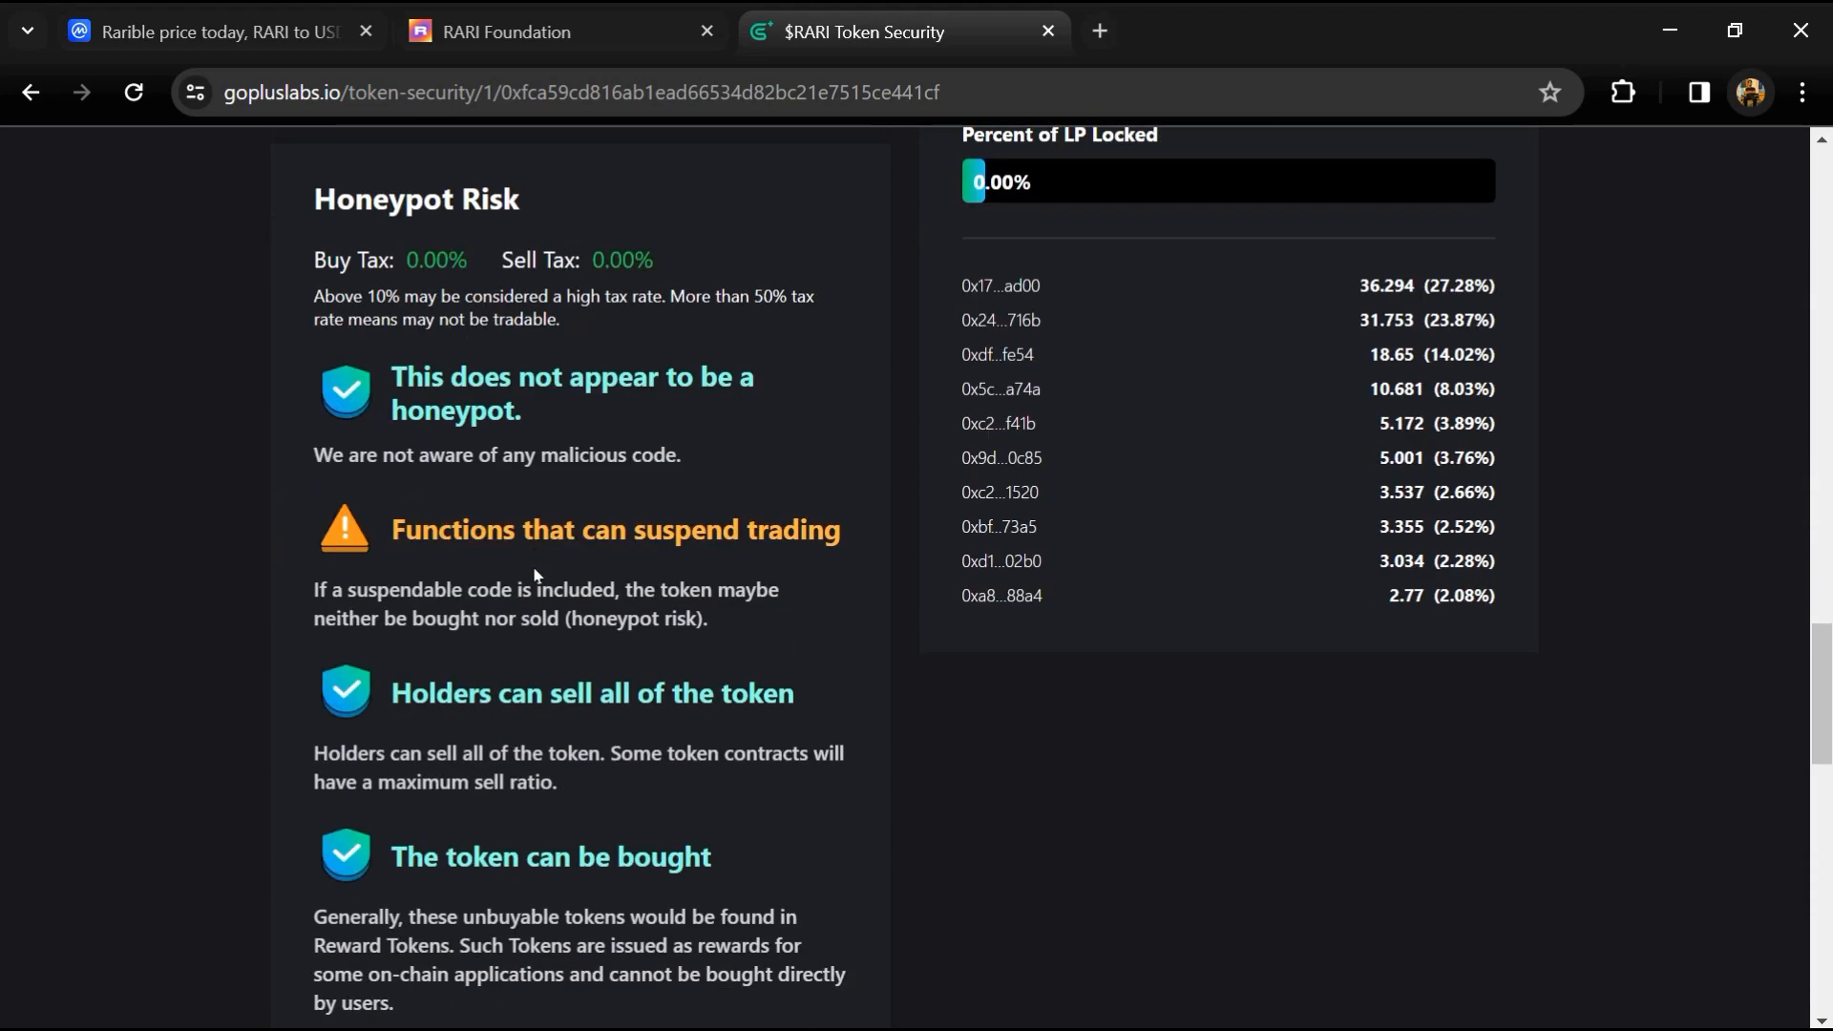
pyautogui.moveTo(313, 589); pyautogui.dragTo(550, 619)
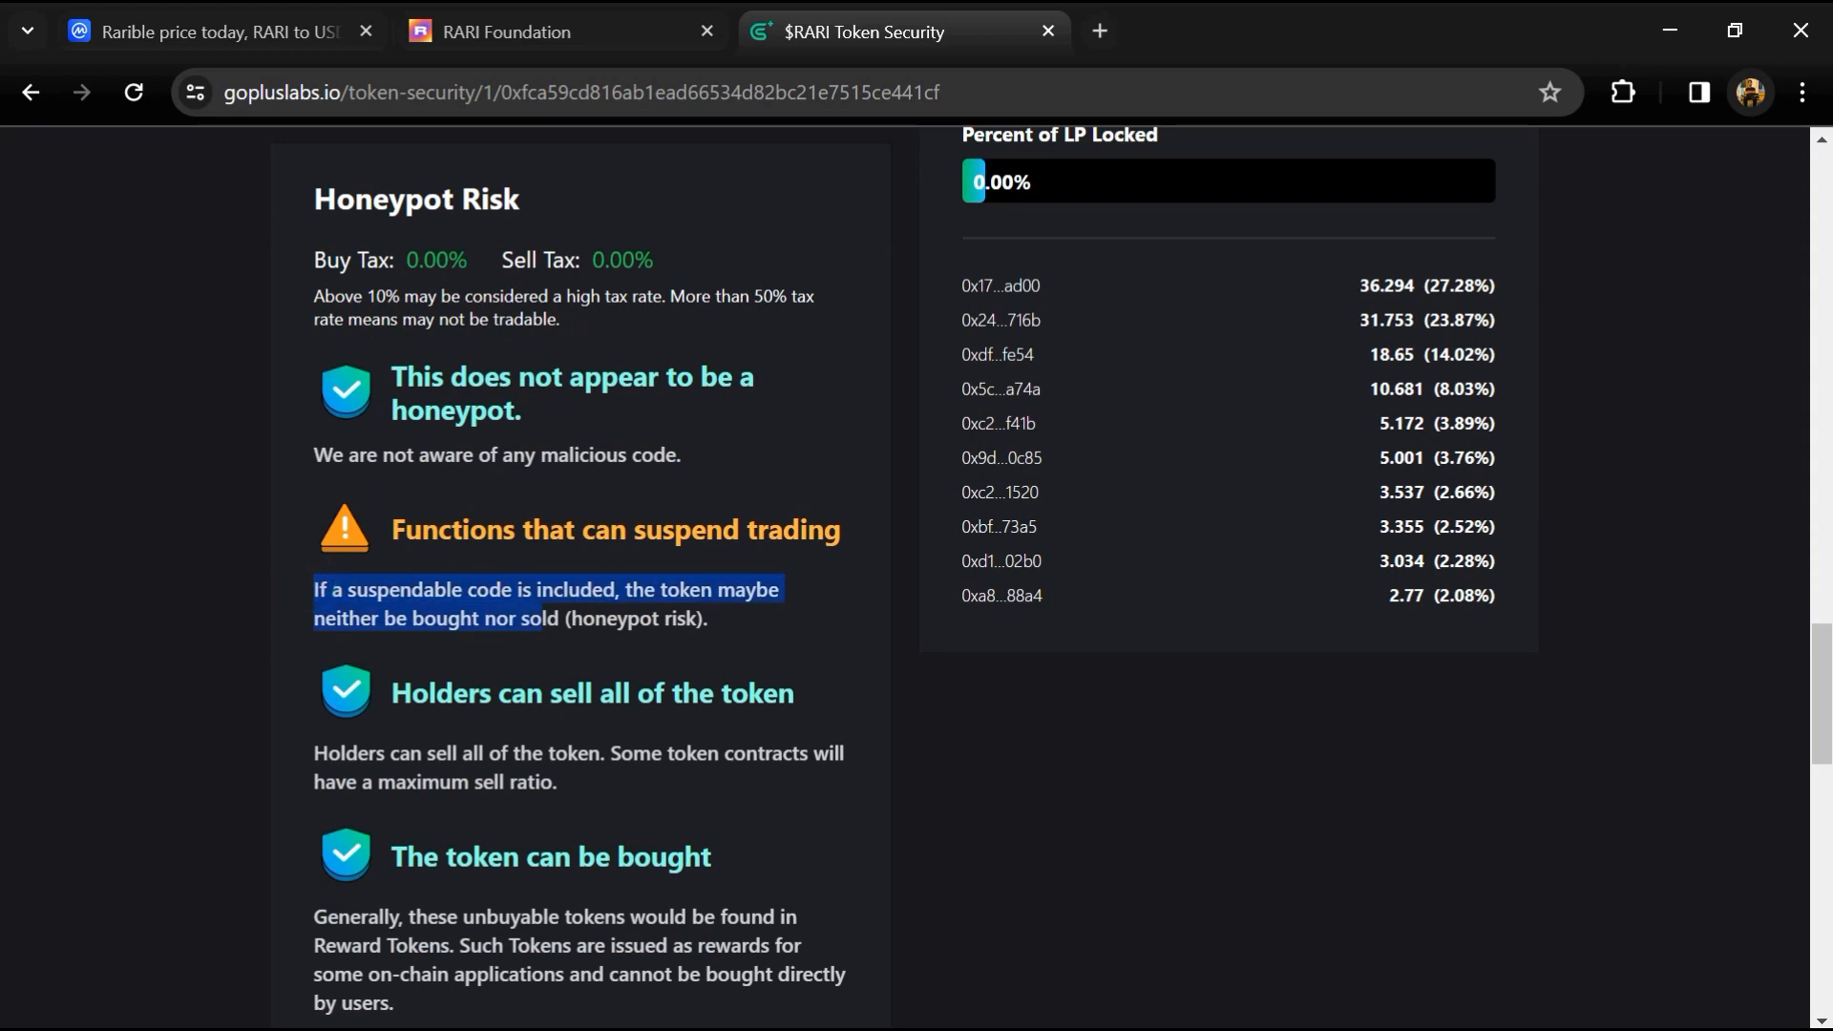
pyautogui.moveTo(601, 642)
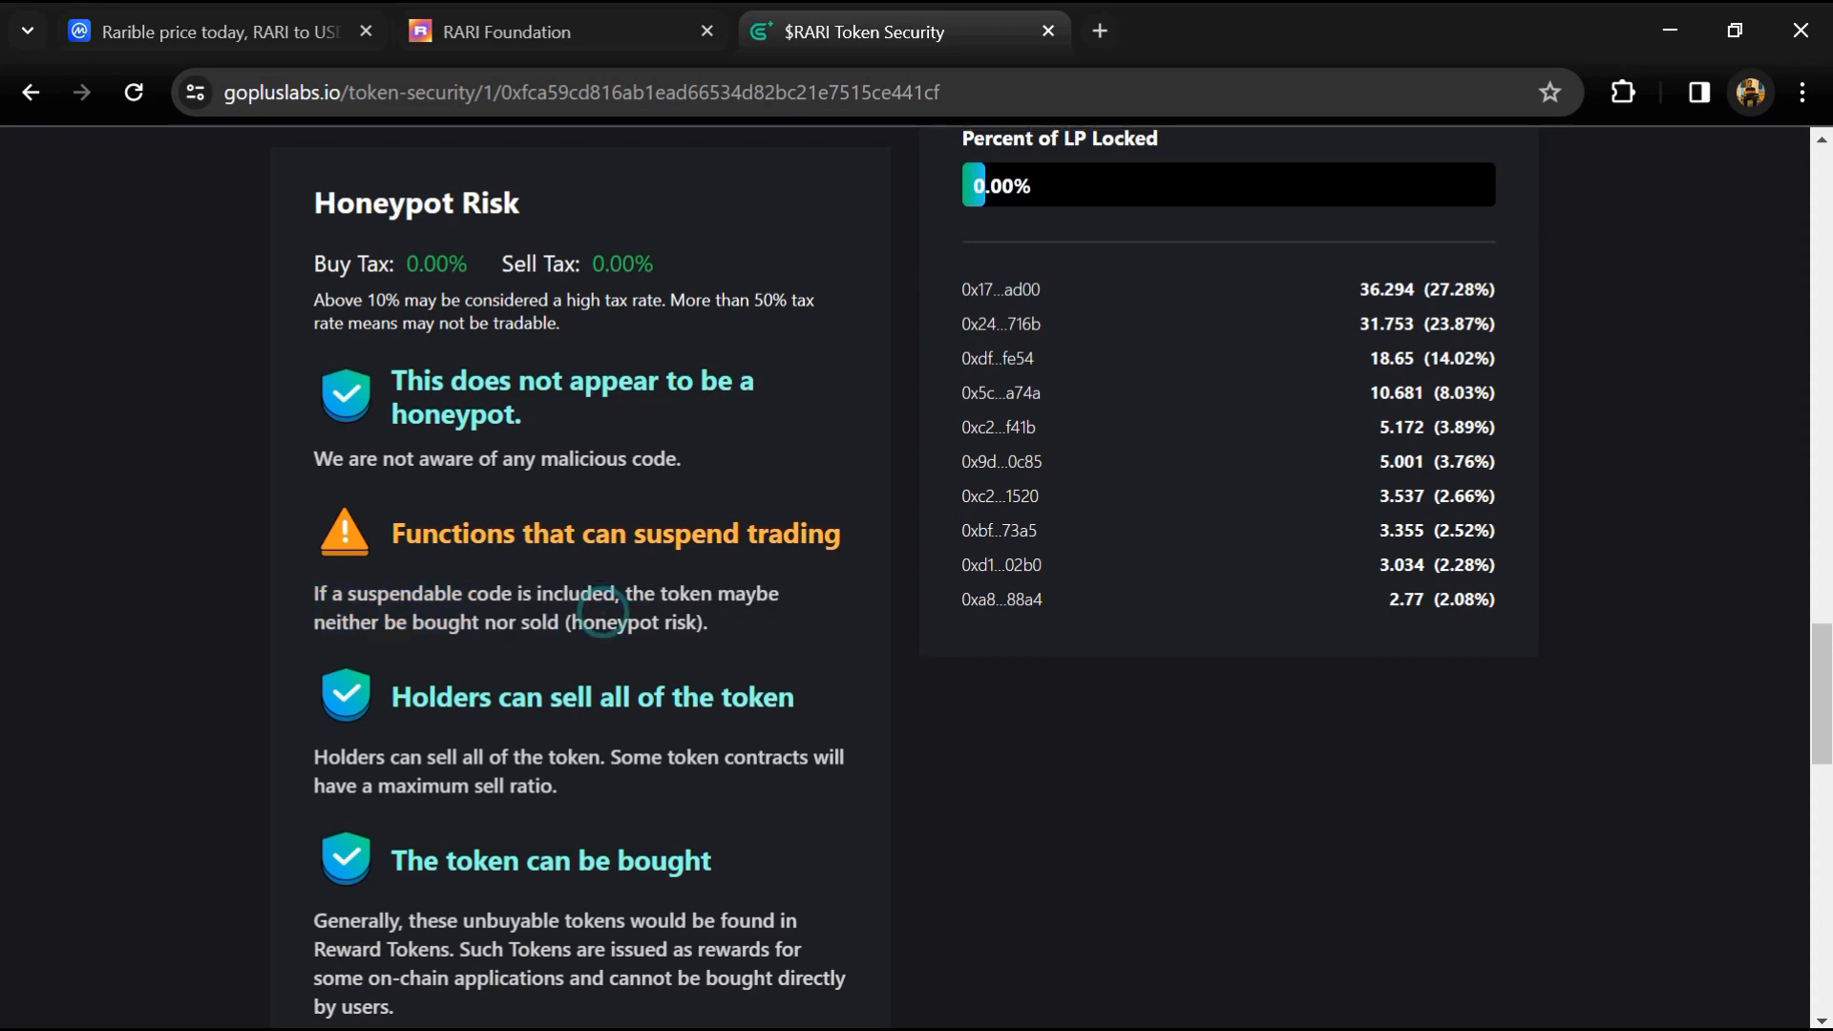
pyautogui.scroll(3)
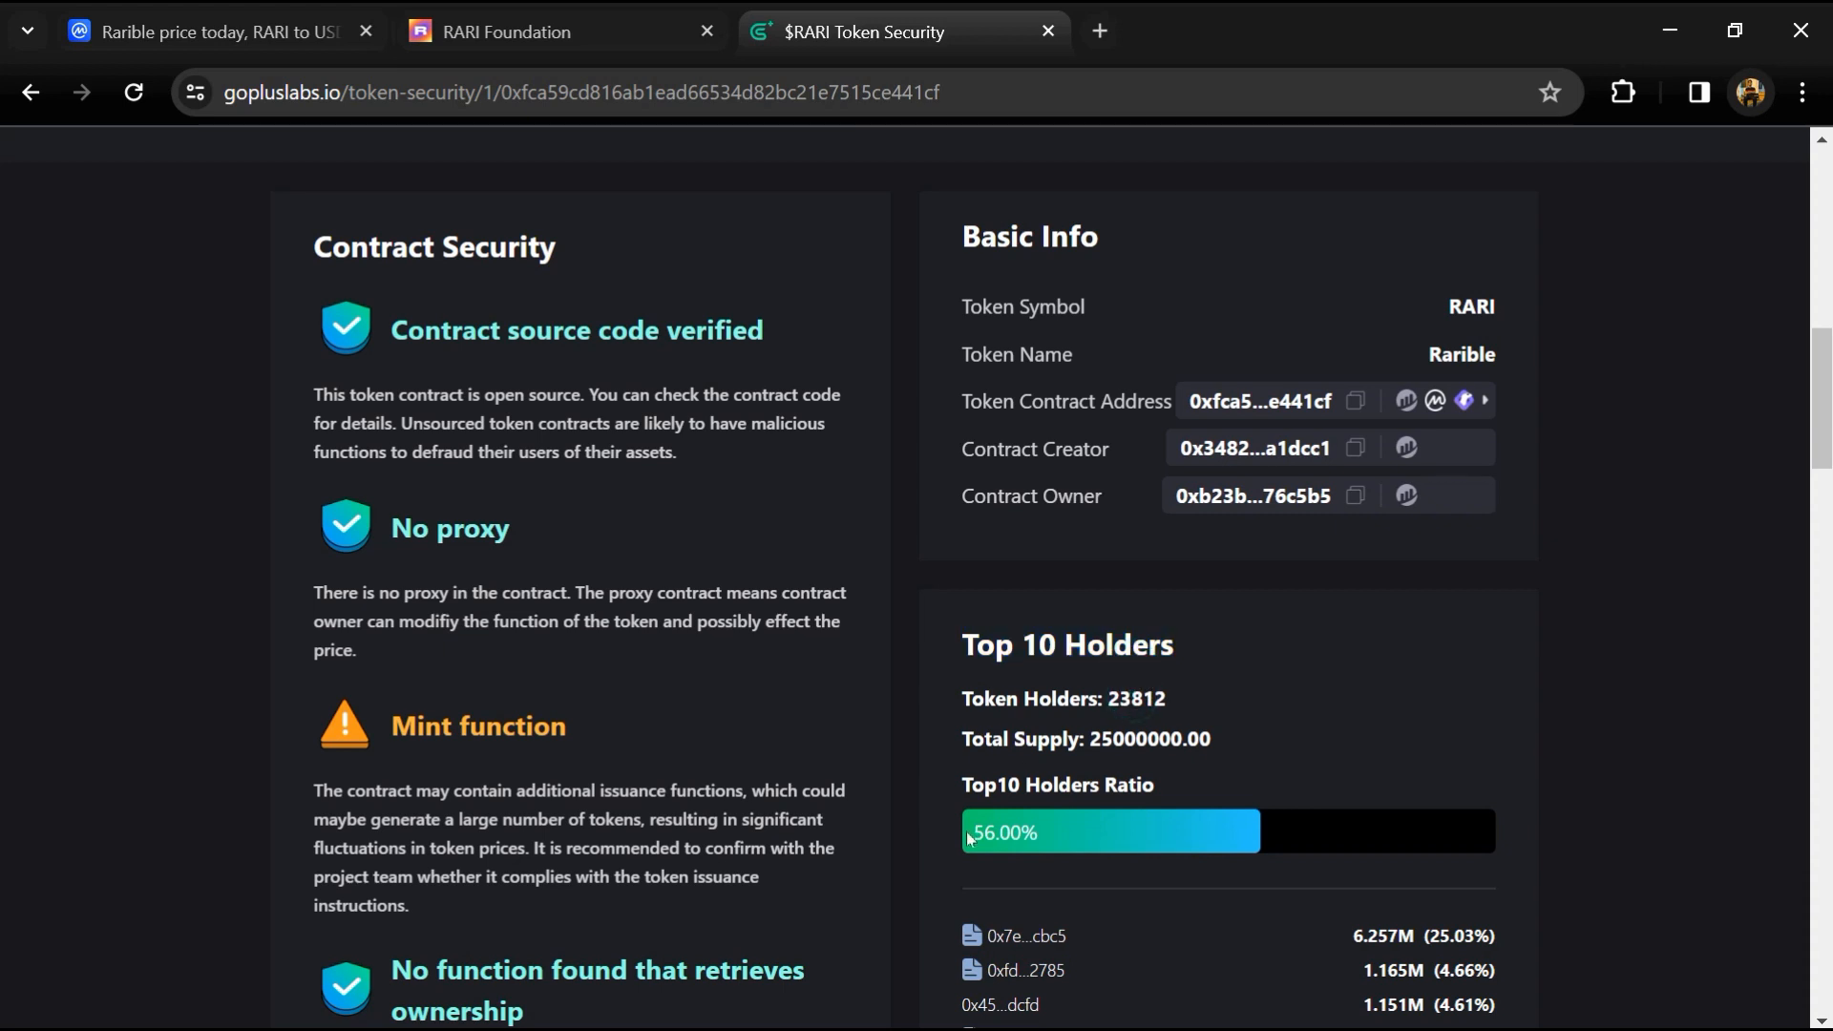
pyautogui.doubleClick(1003, 833)
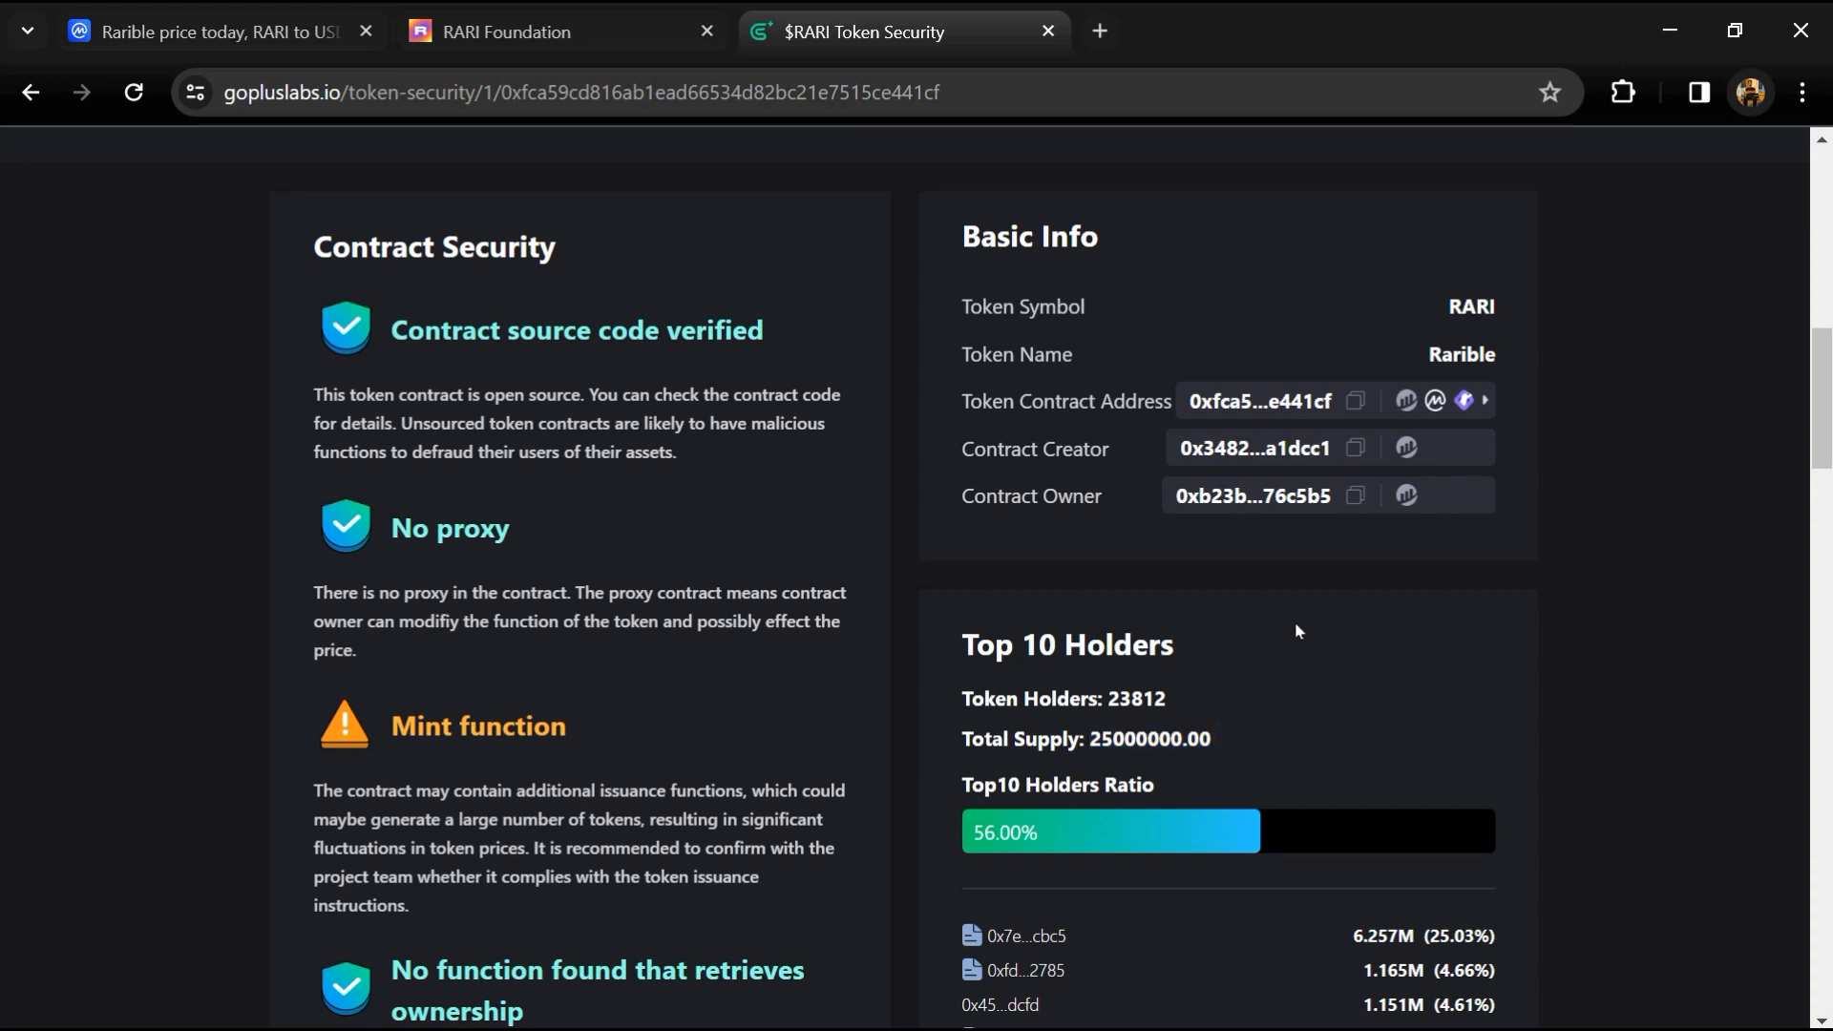
pyautogui.moveTo(1306, 697)
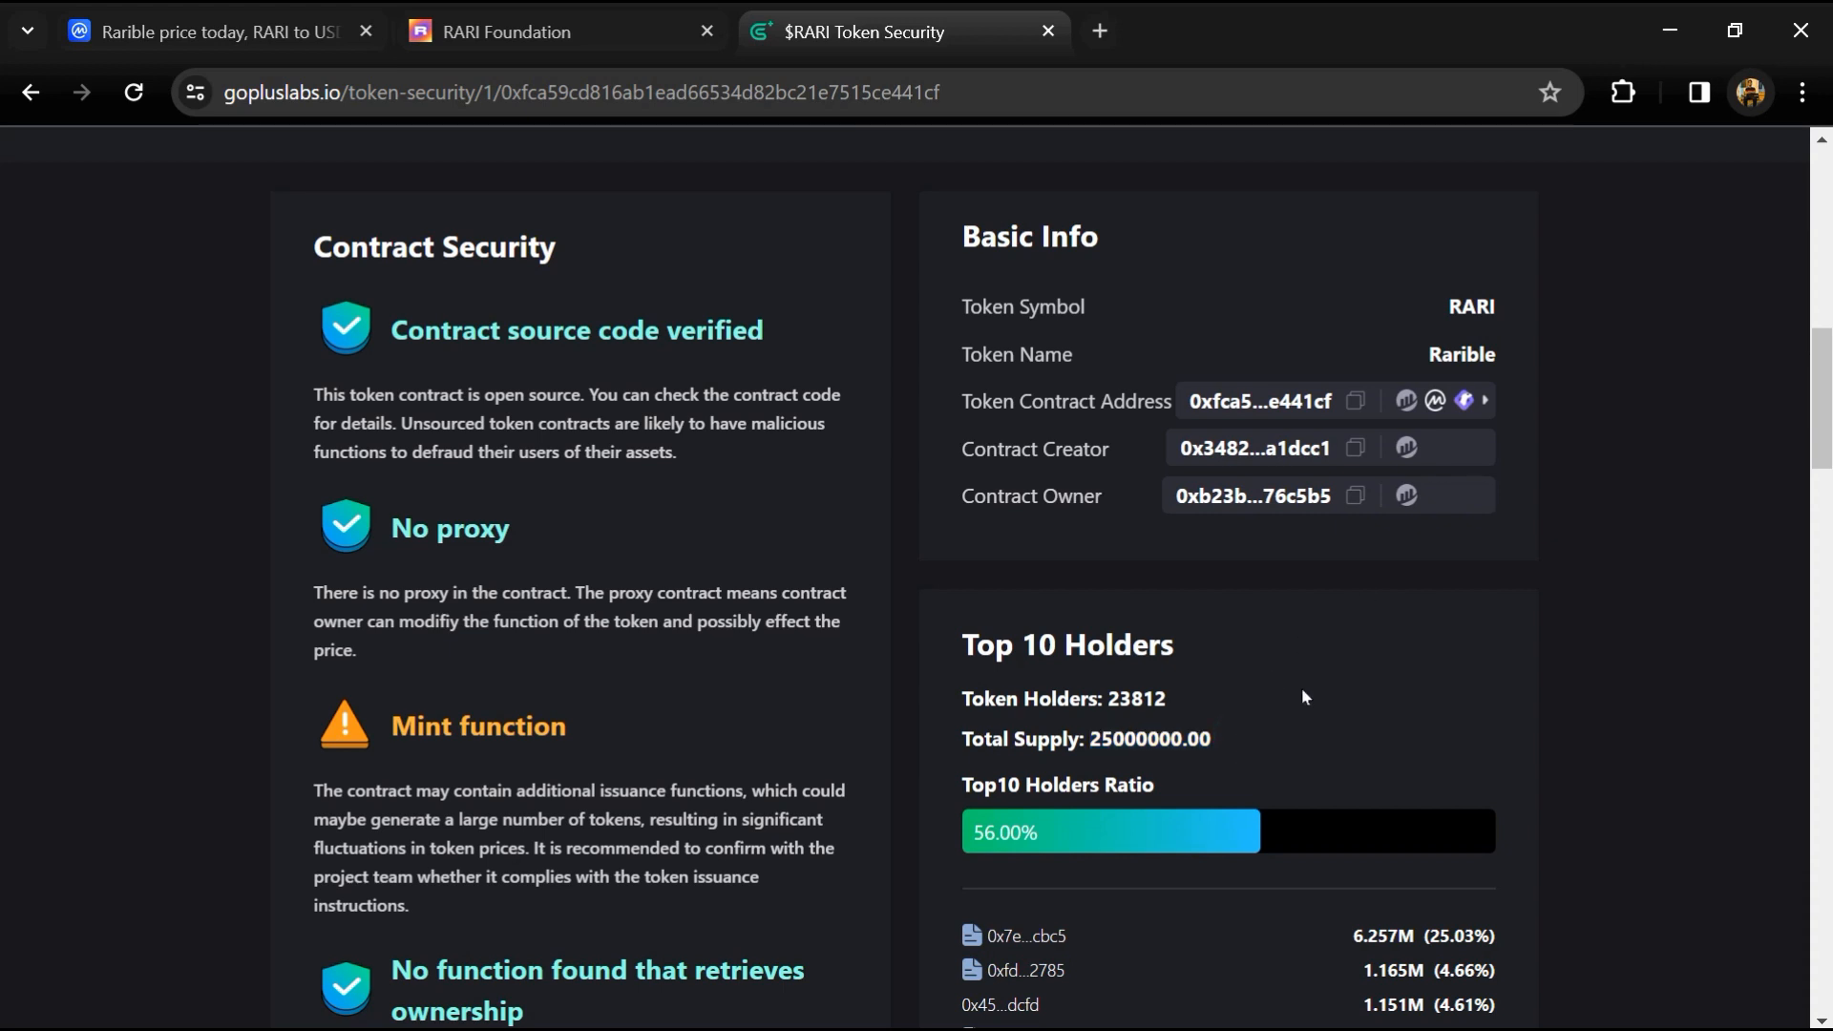